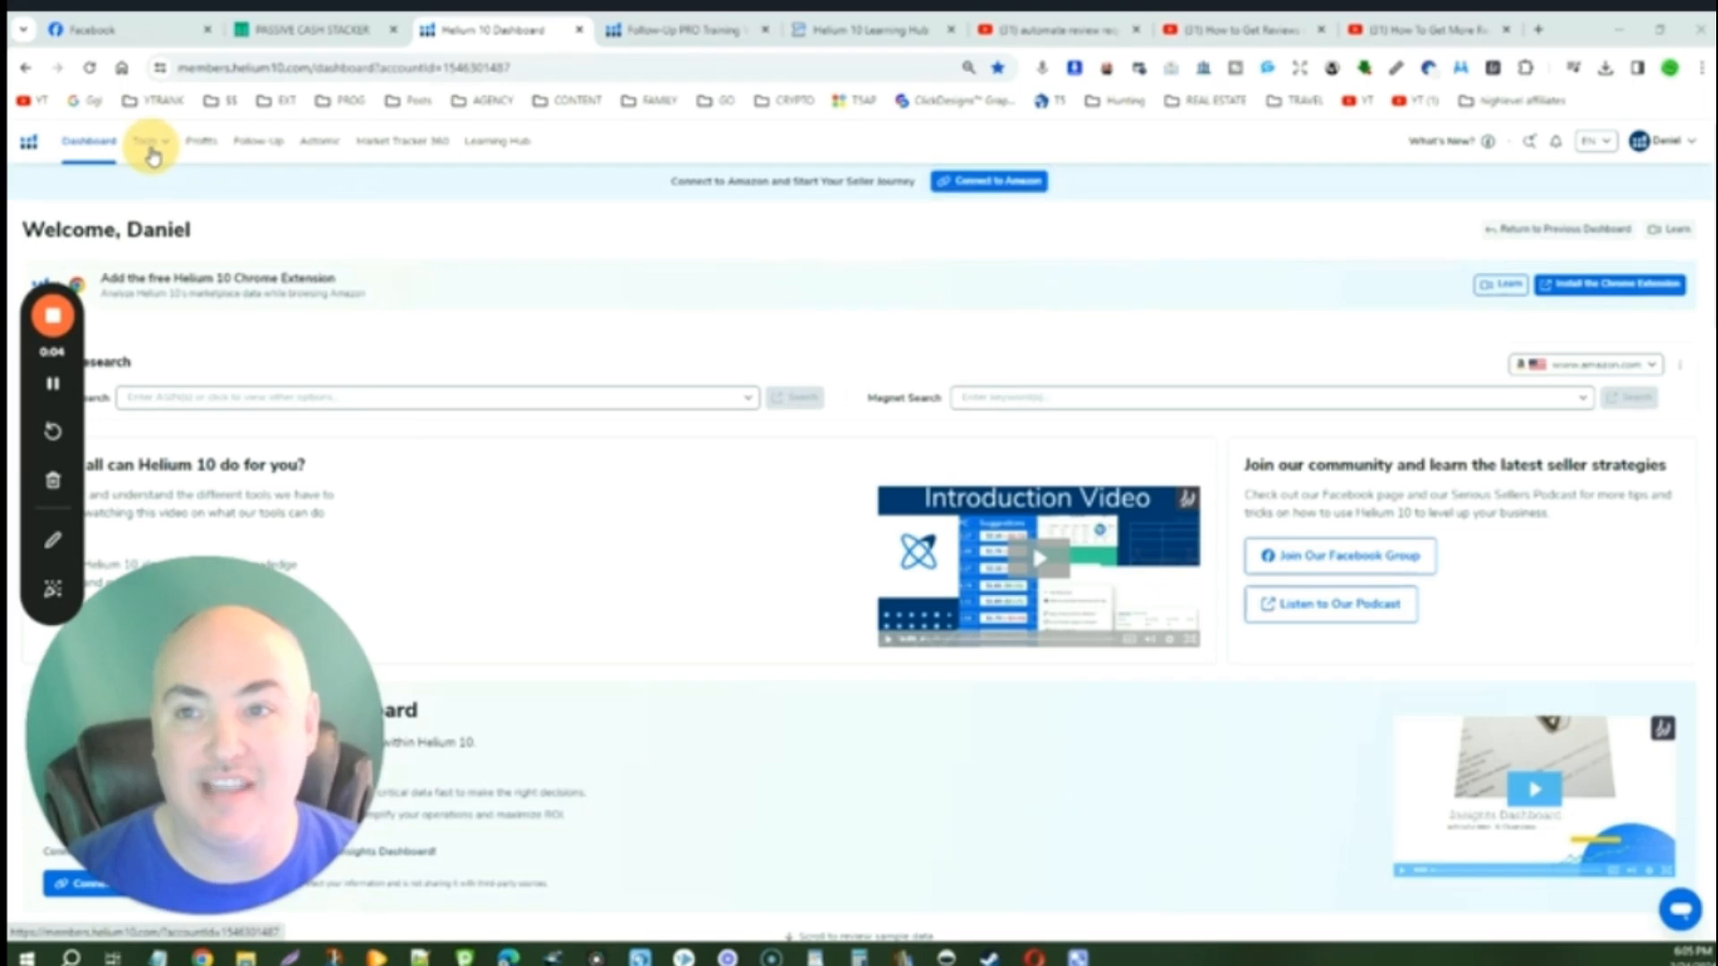
{"action": "mouse_move", "coordinate": [151, 141]}
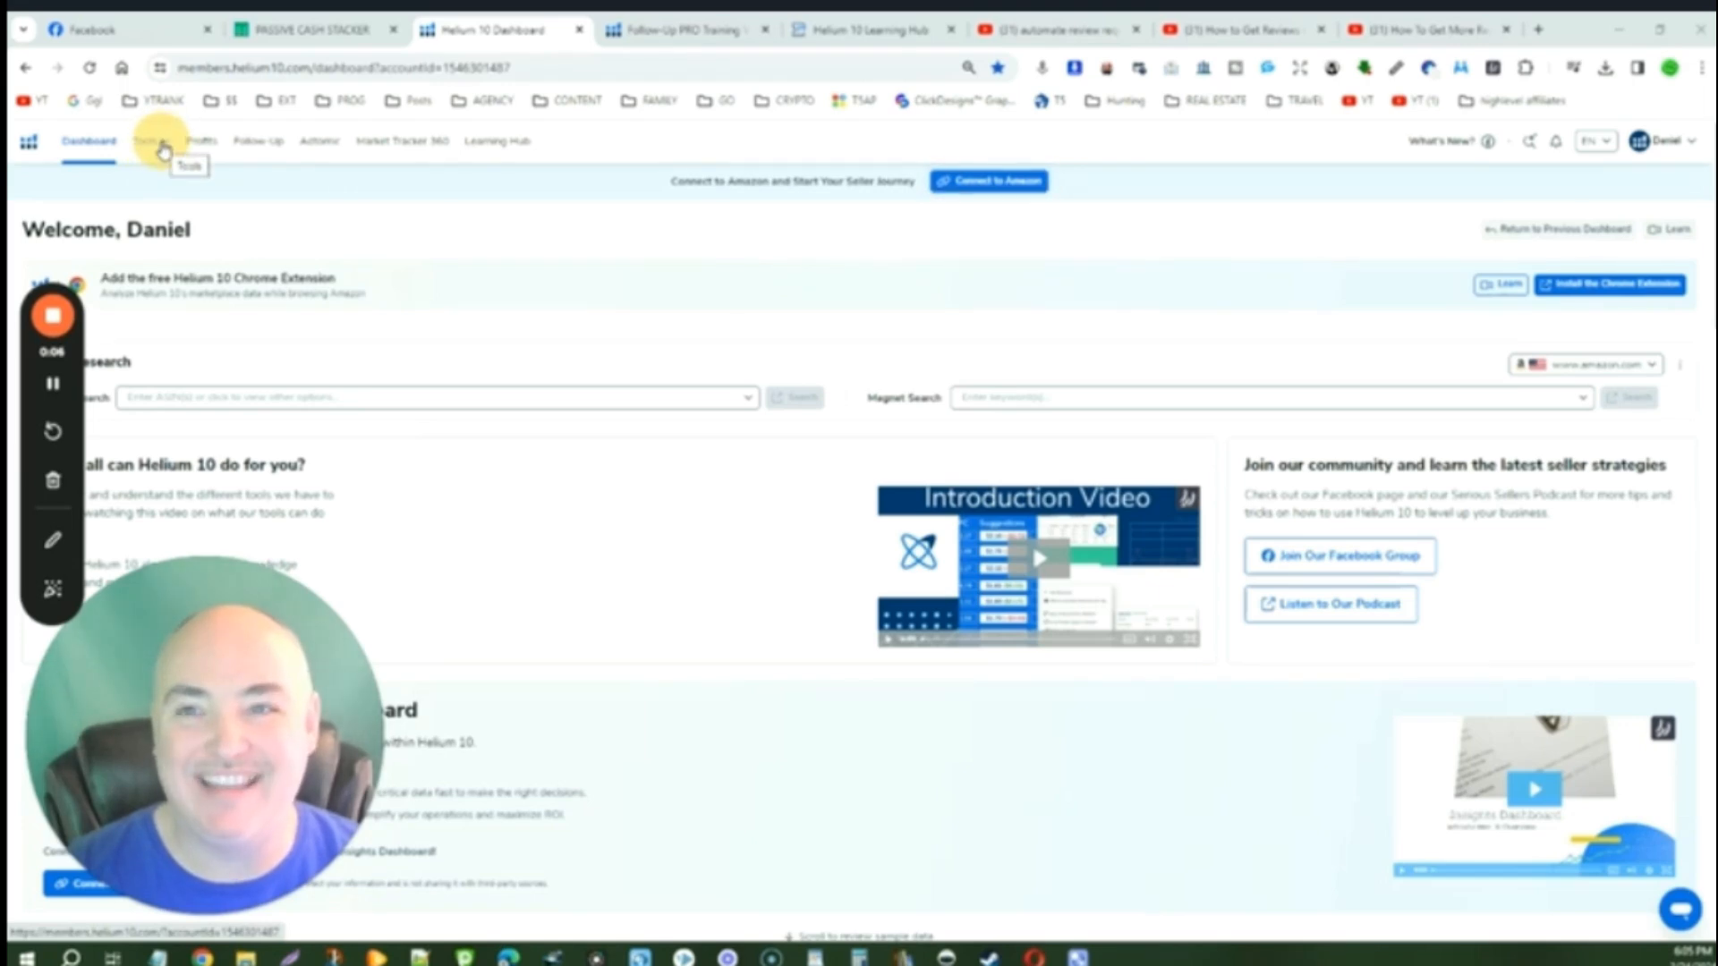
Open the Follow-Up tool from the dashboard's top navigation.
{"action": "left_click", "coordinate": [145, 141]}
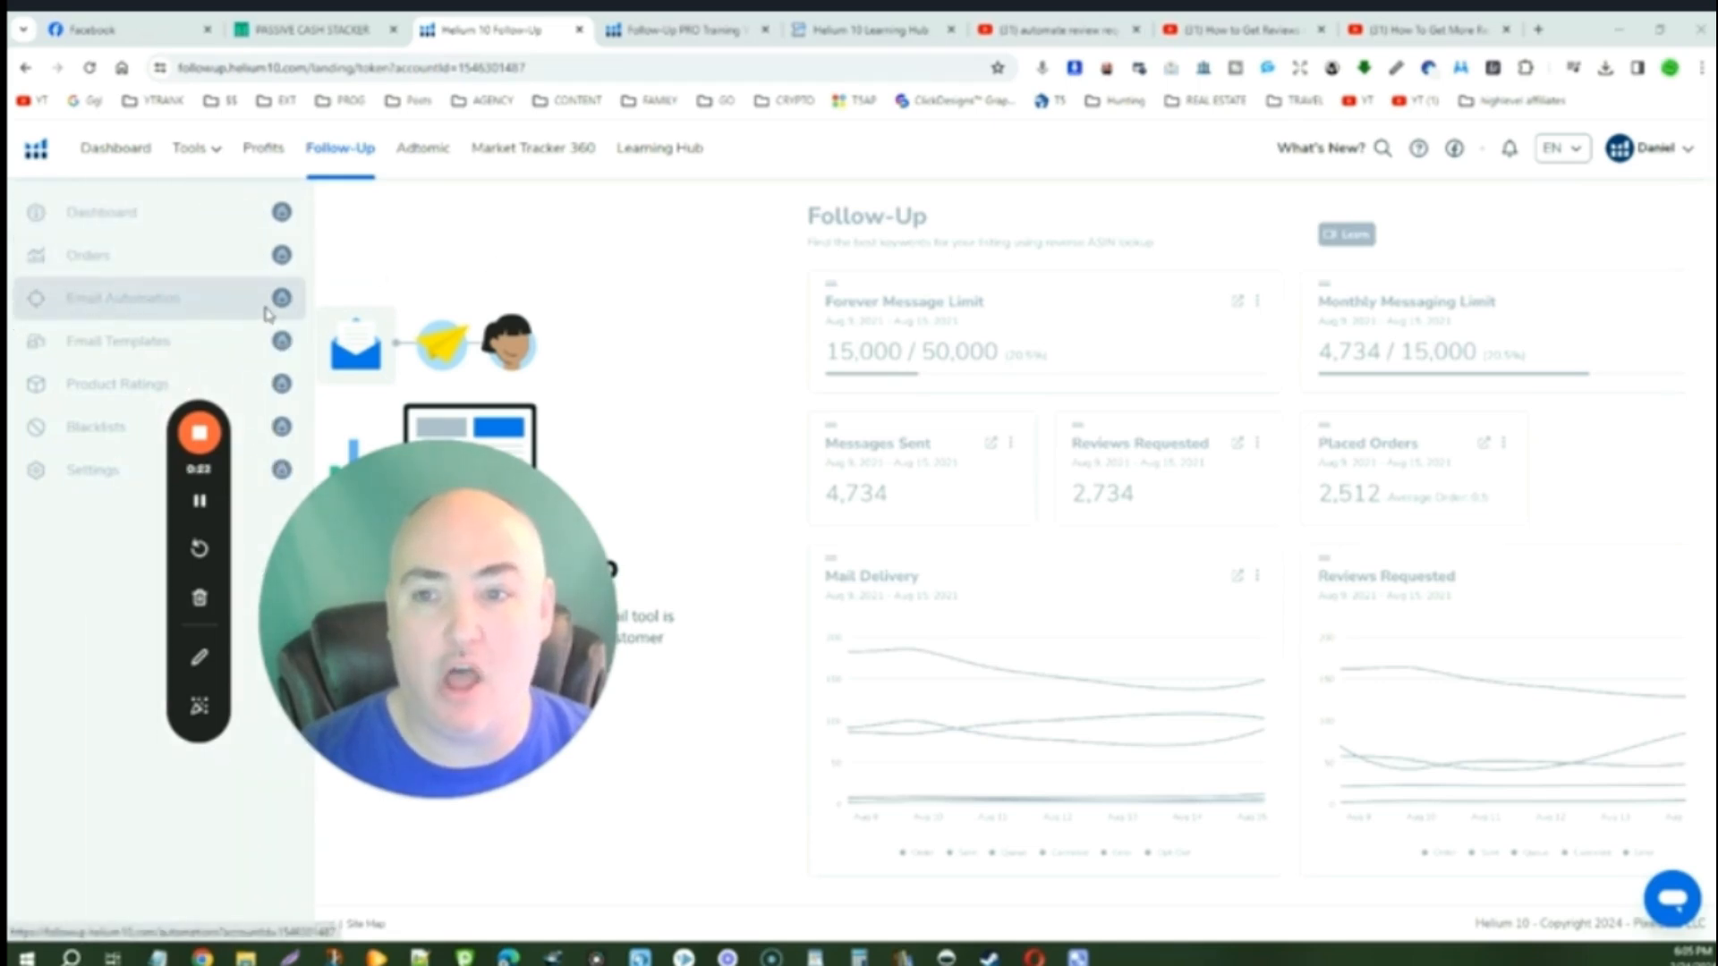
Open the Email Automation list in the Follow-Up sidebar.
{"action": "left_click", "coordinate": [123, 298]}
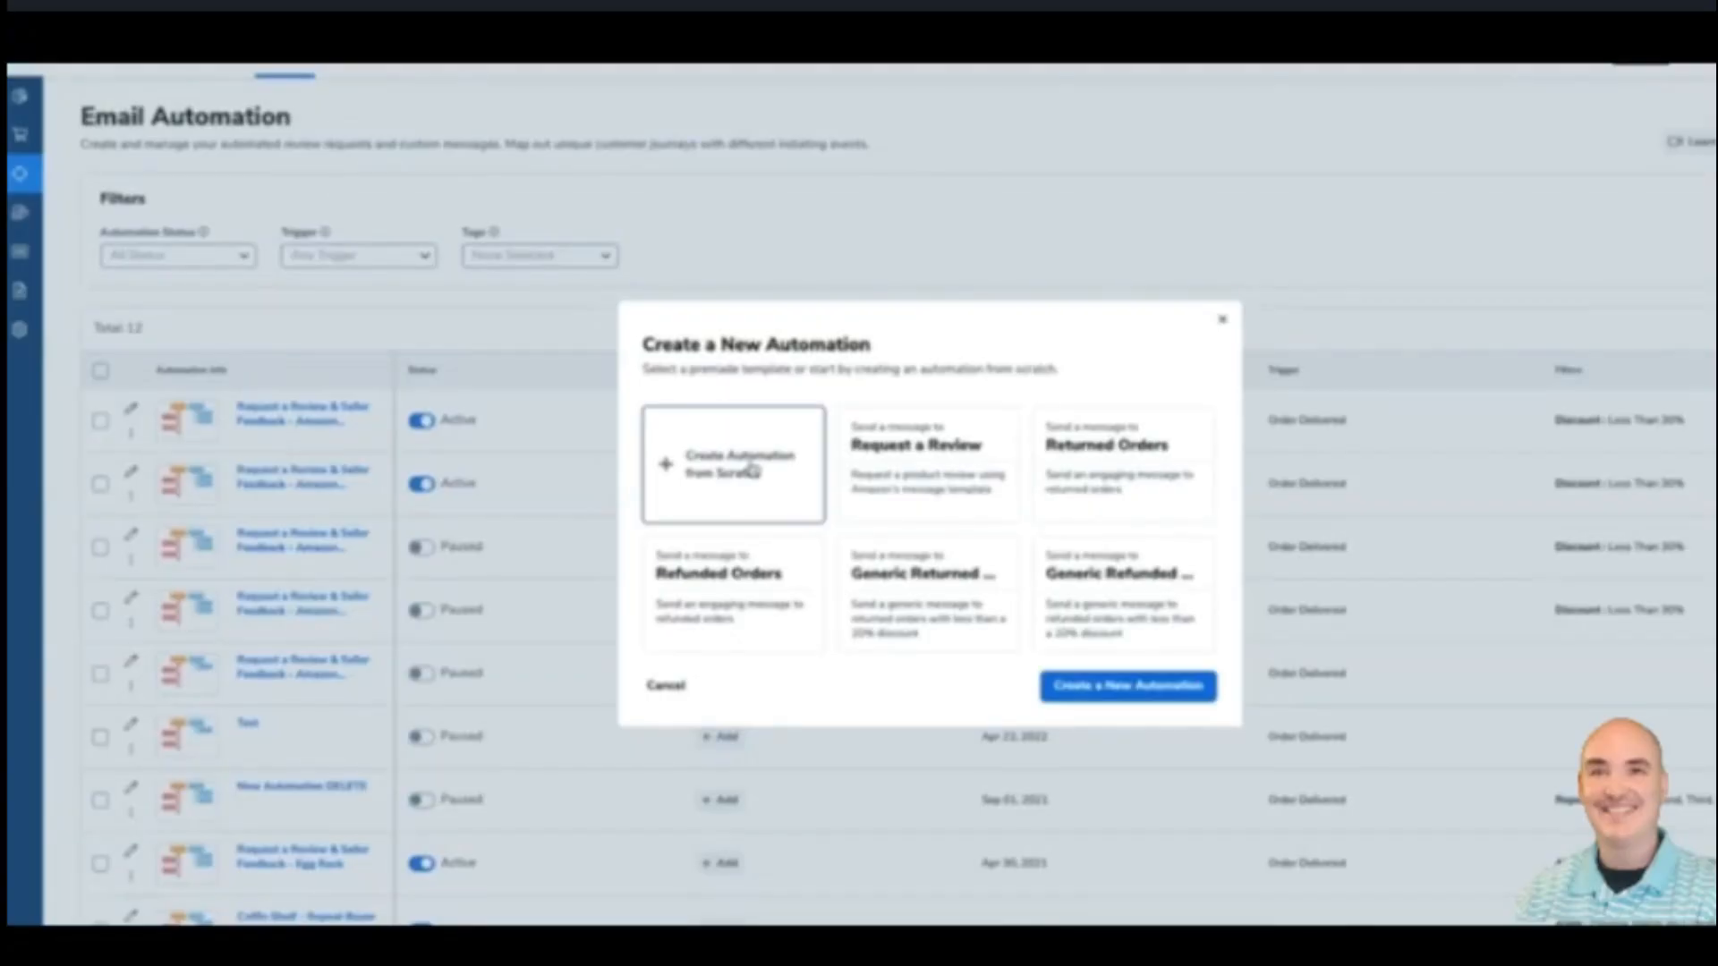
Create an automation from scratch triggered by Order Delivered, followed by a 7-day wait.
{"action": "left_click", "coordinate": [1127, 686]}
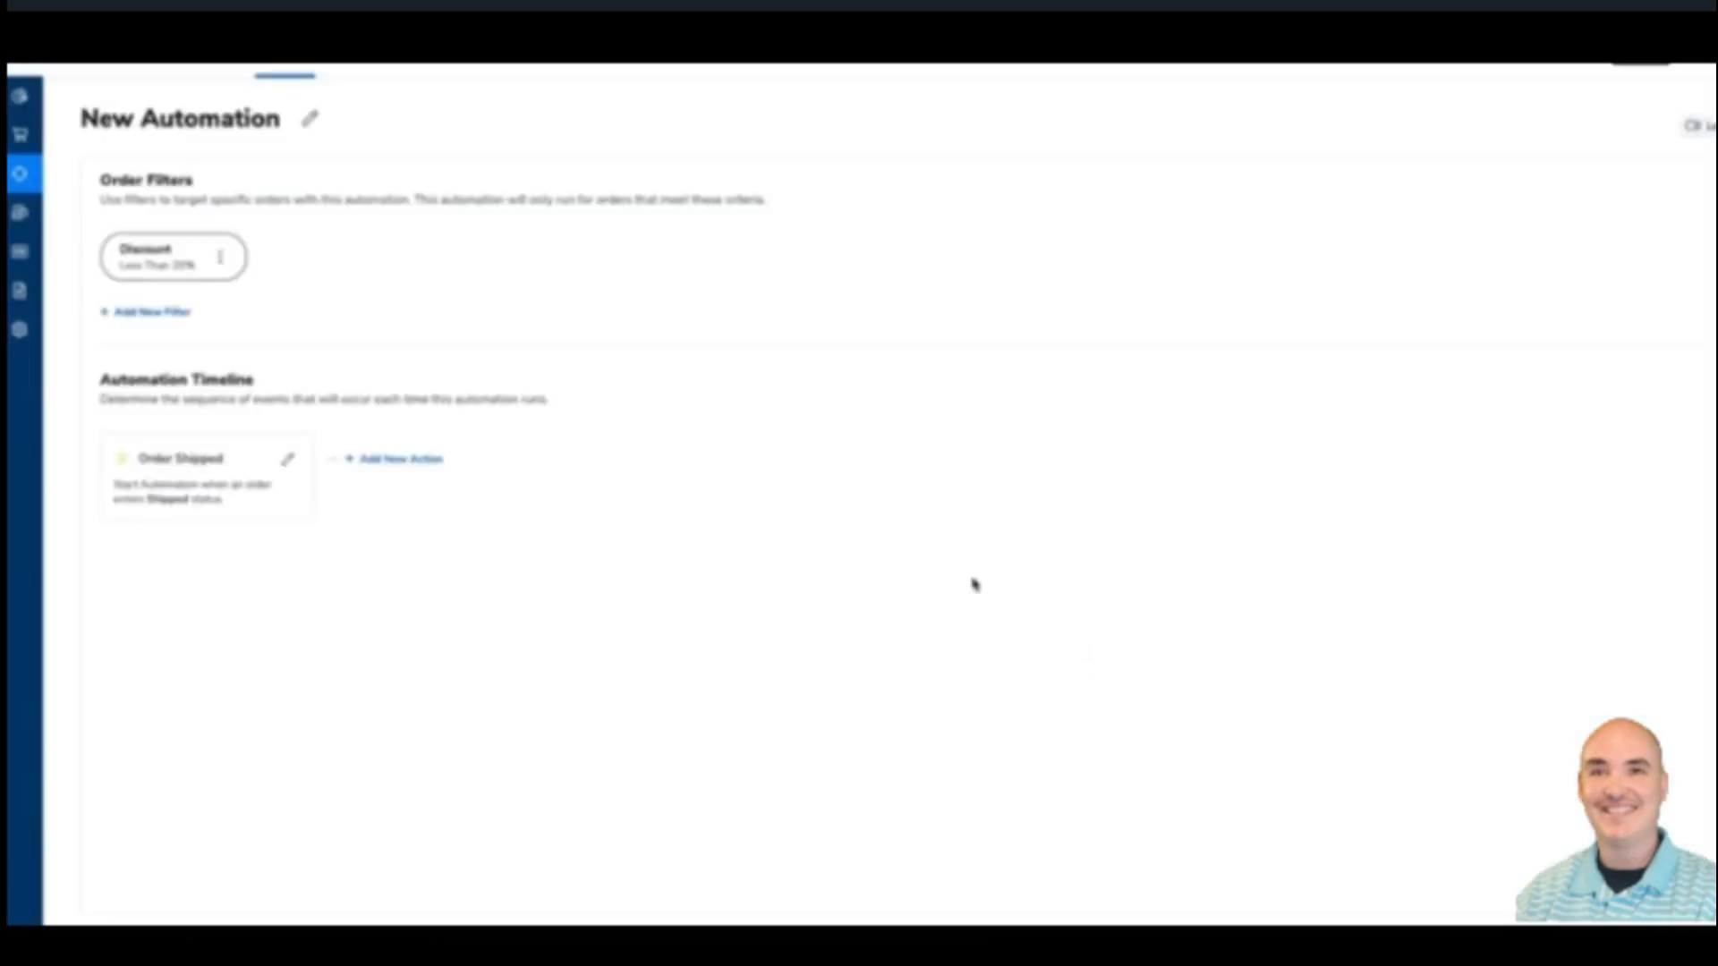
{"action": "mouse_move", "coordinate": [403, 533]}
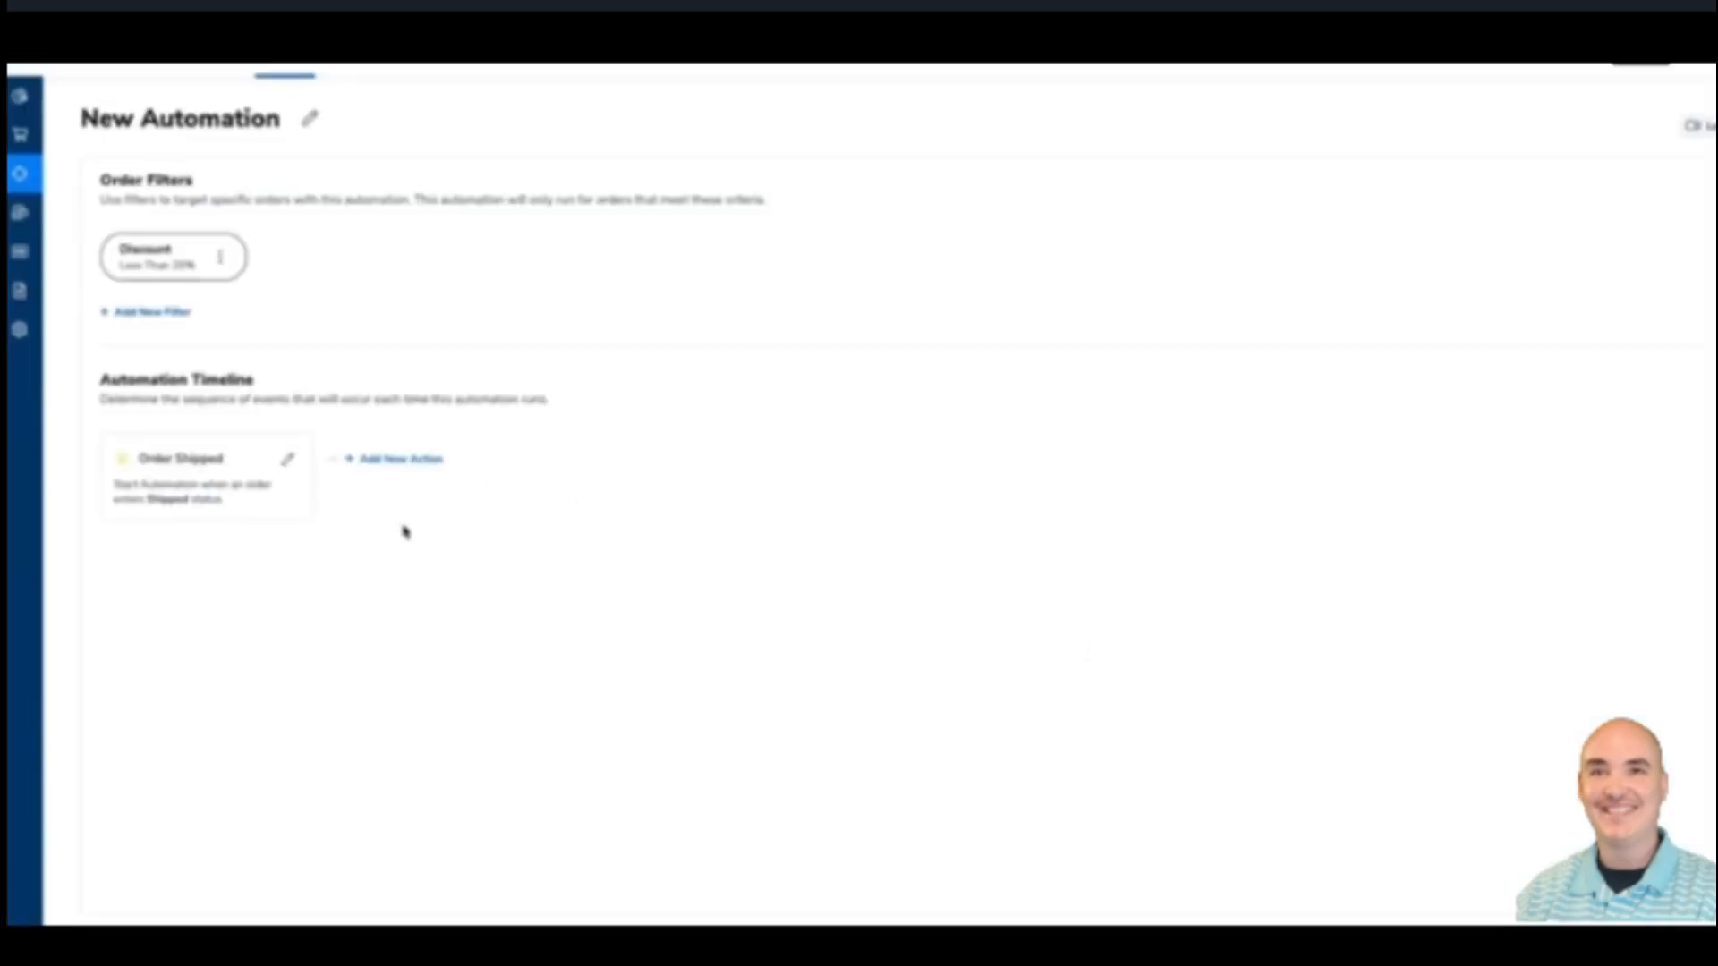
{"action": "mouse_move", "coordinate": [352, 536]}
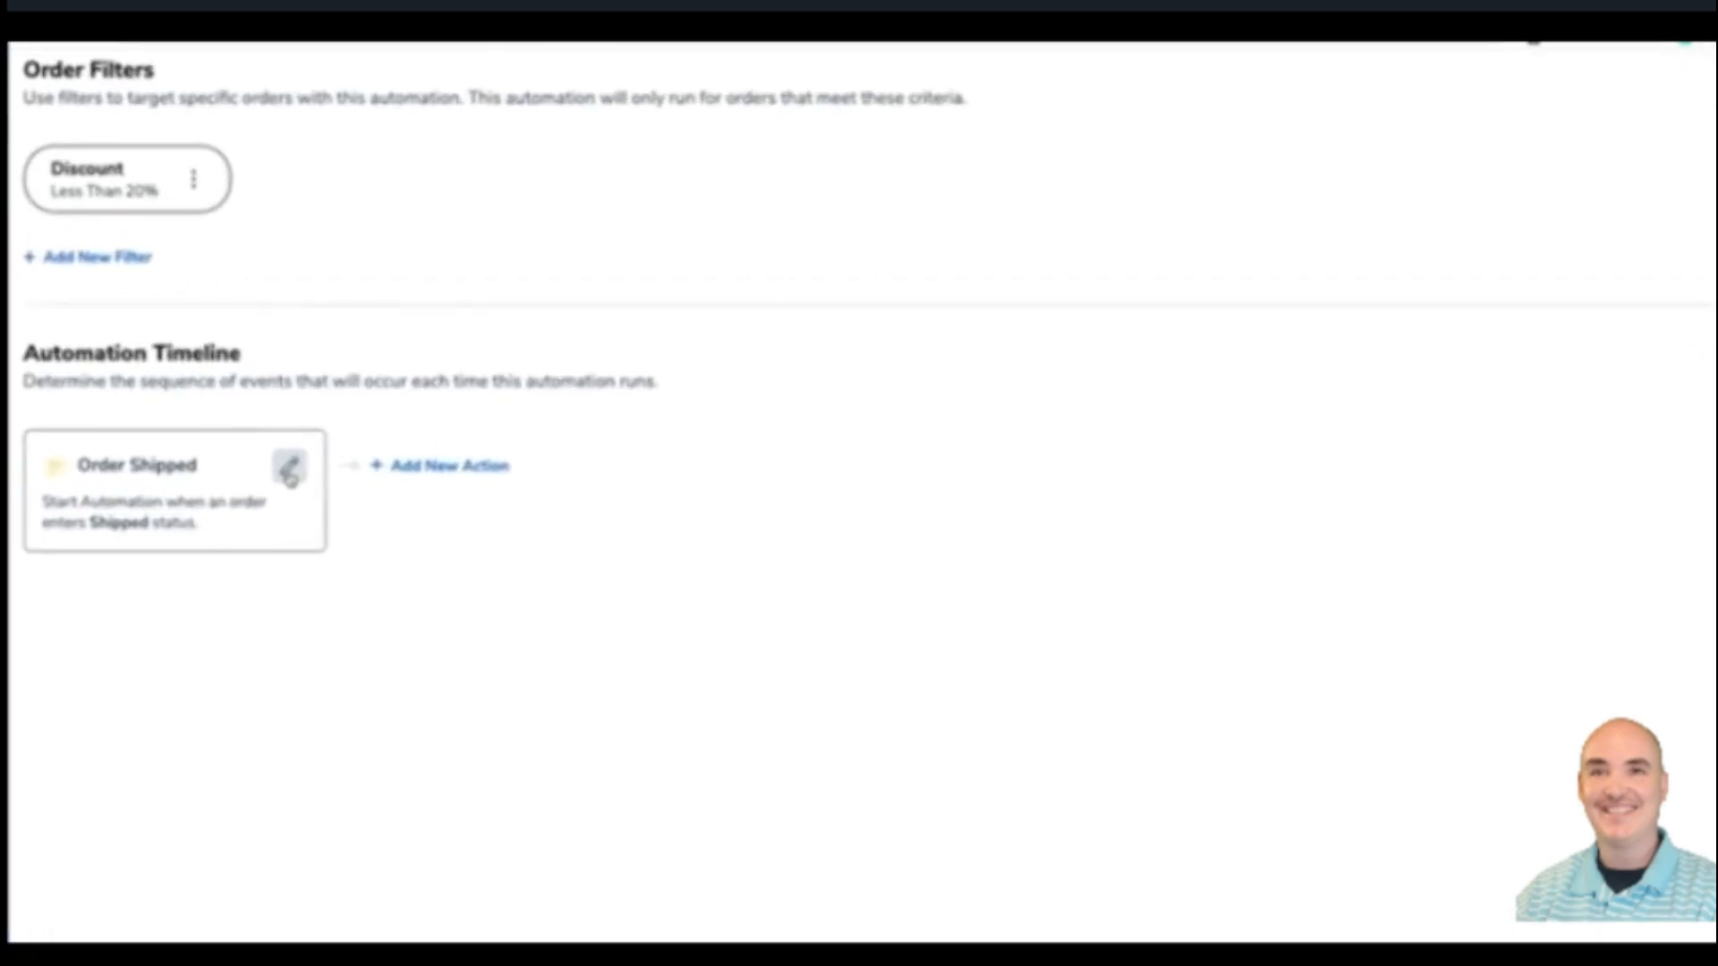
{"action": "left_click", "coordinate": [289, 464]}
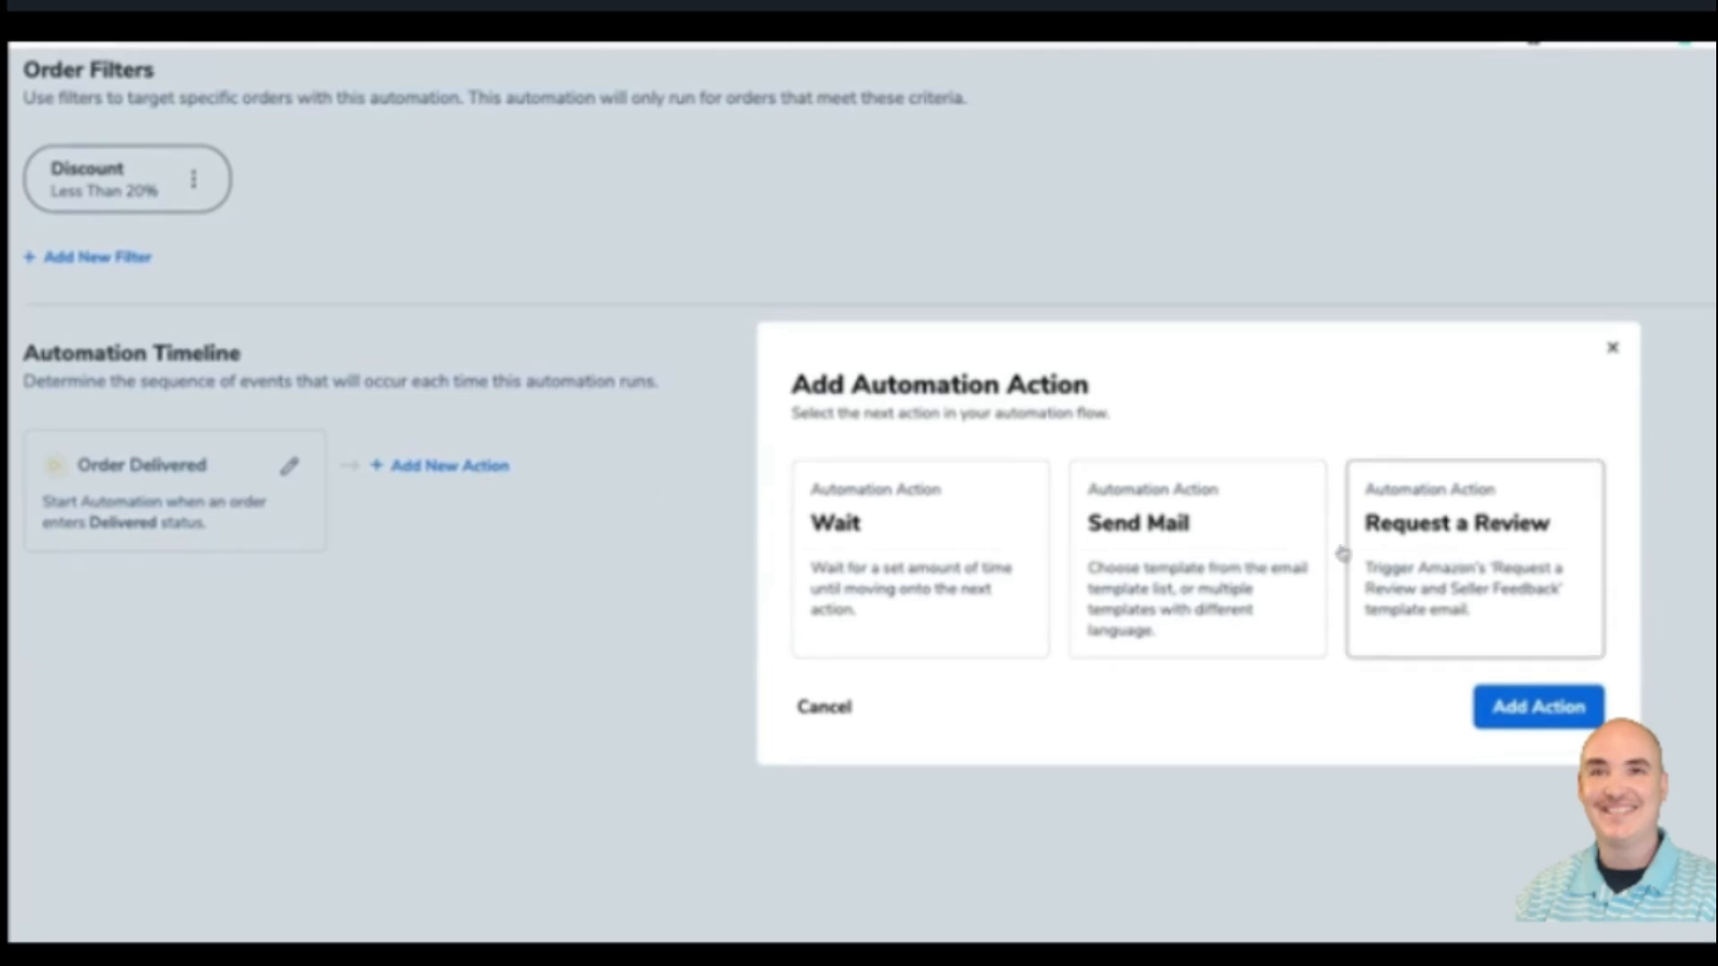
{"action": "left_click", "coordinate": [919, 559]}
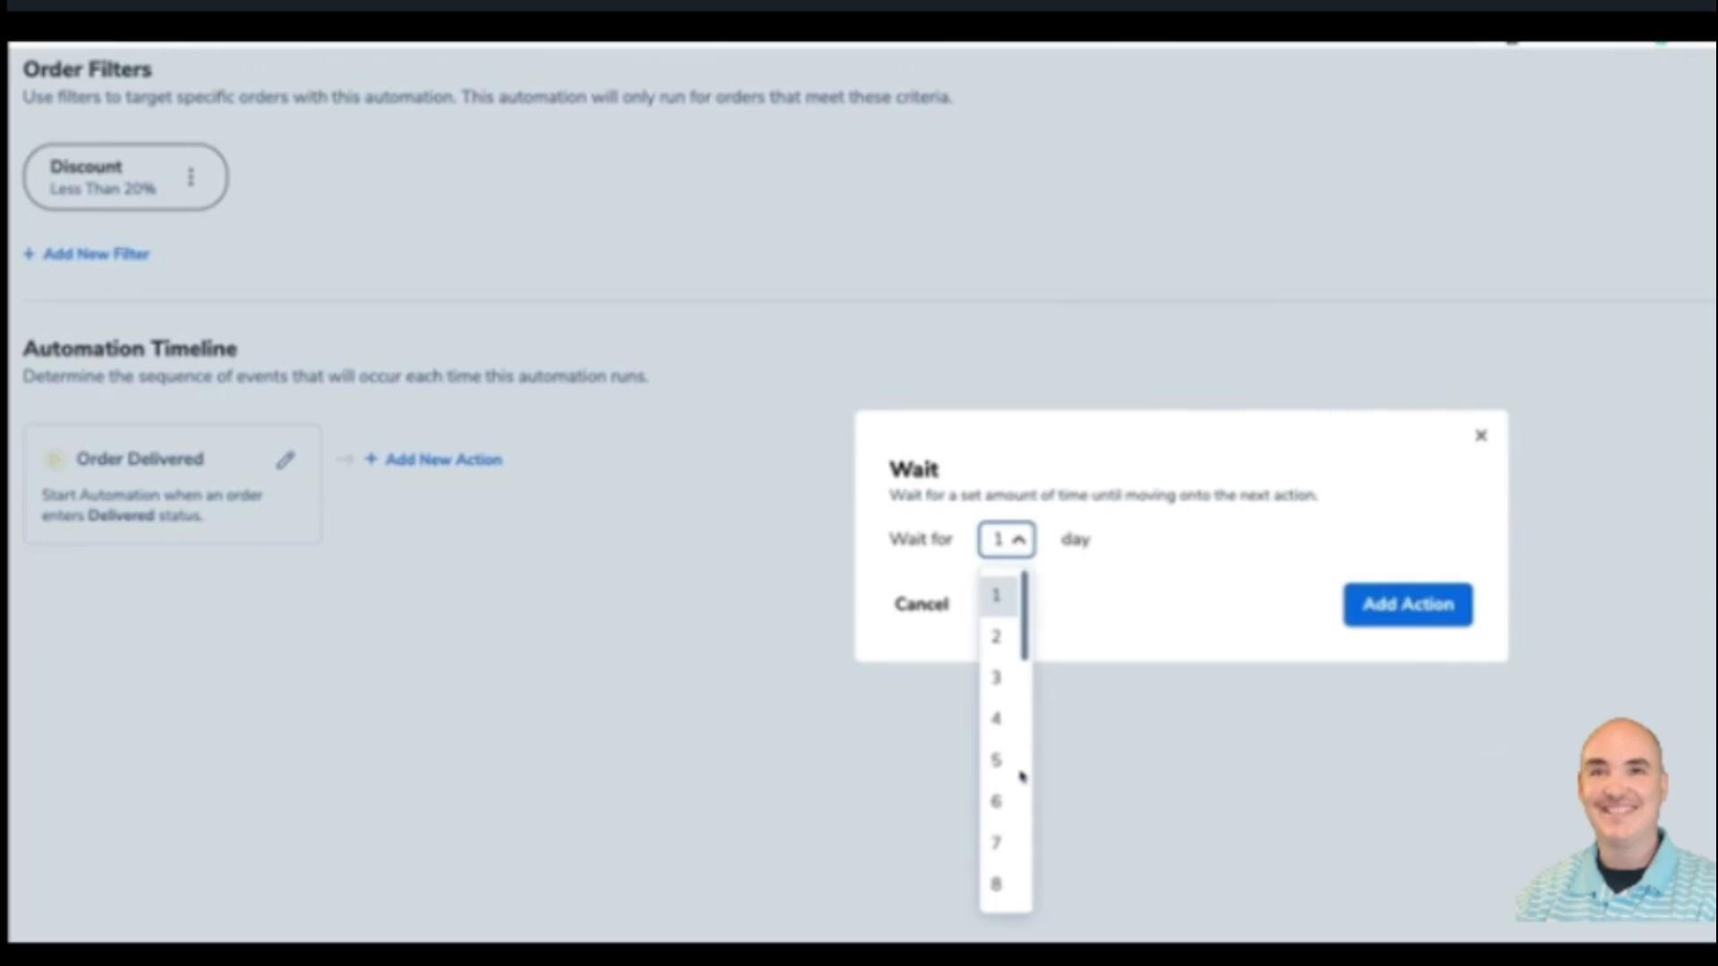
{"action": "left_click", "coordinate": [1407, 603]}
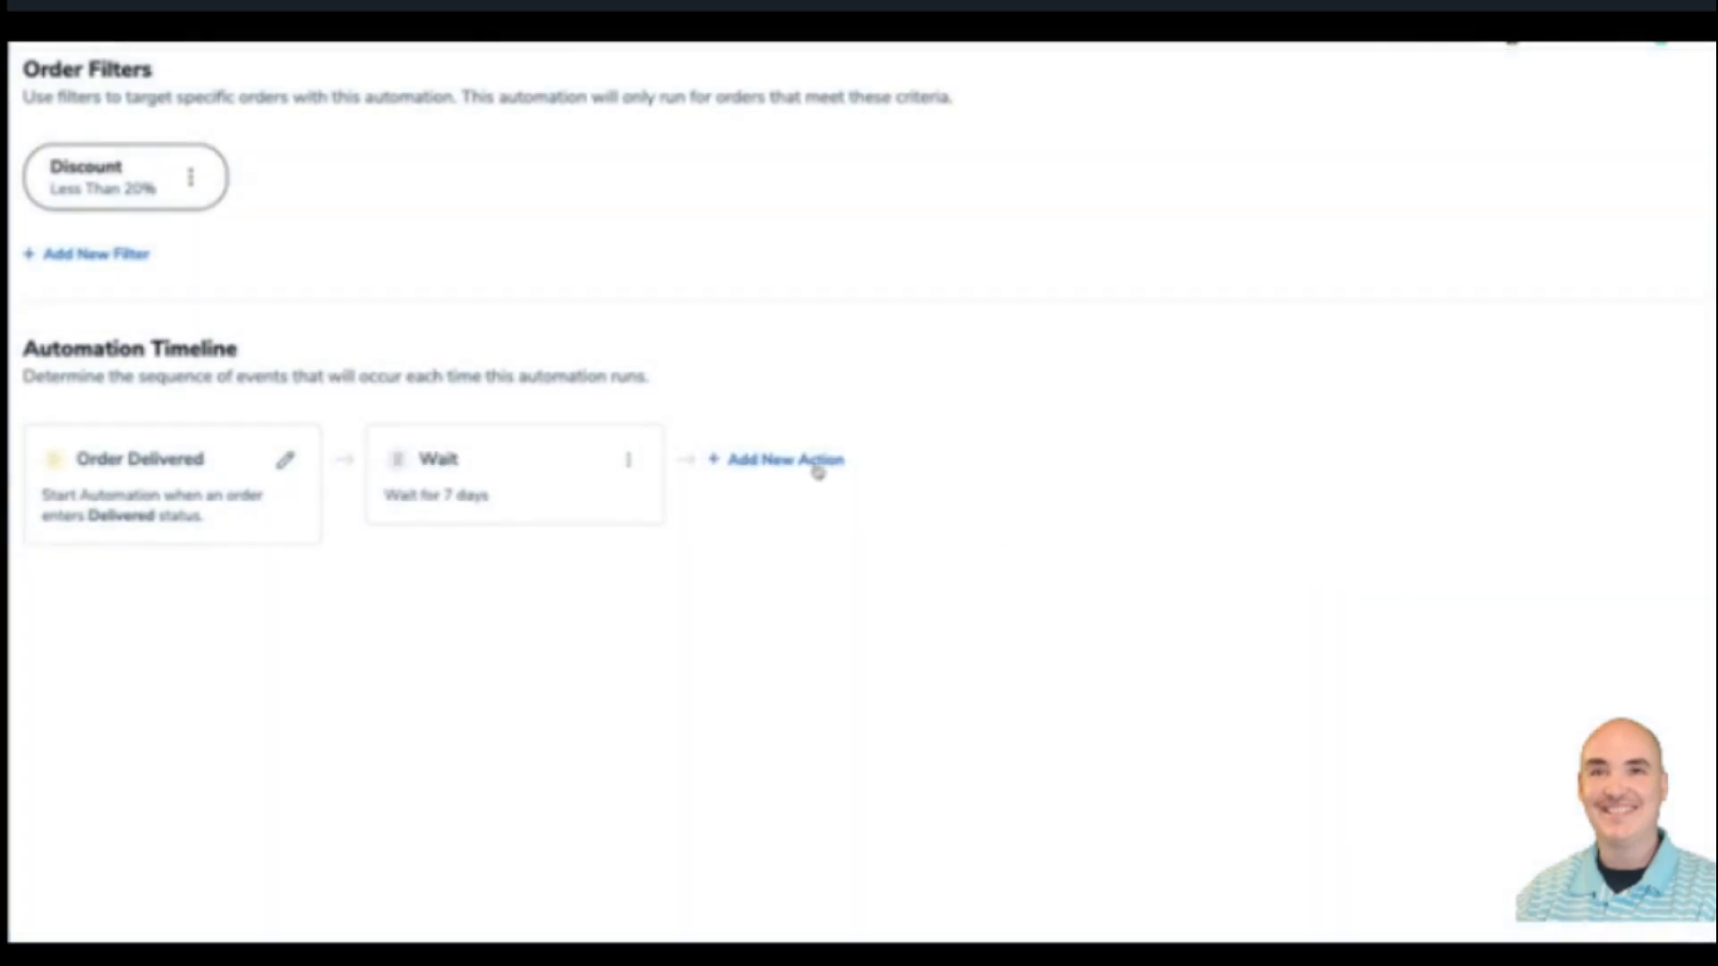
Add a Send Mail step using Lem's template after the 7-day wait.
{"action": "left_click", "coordinate": [782, 459]}
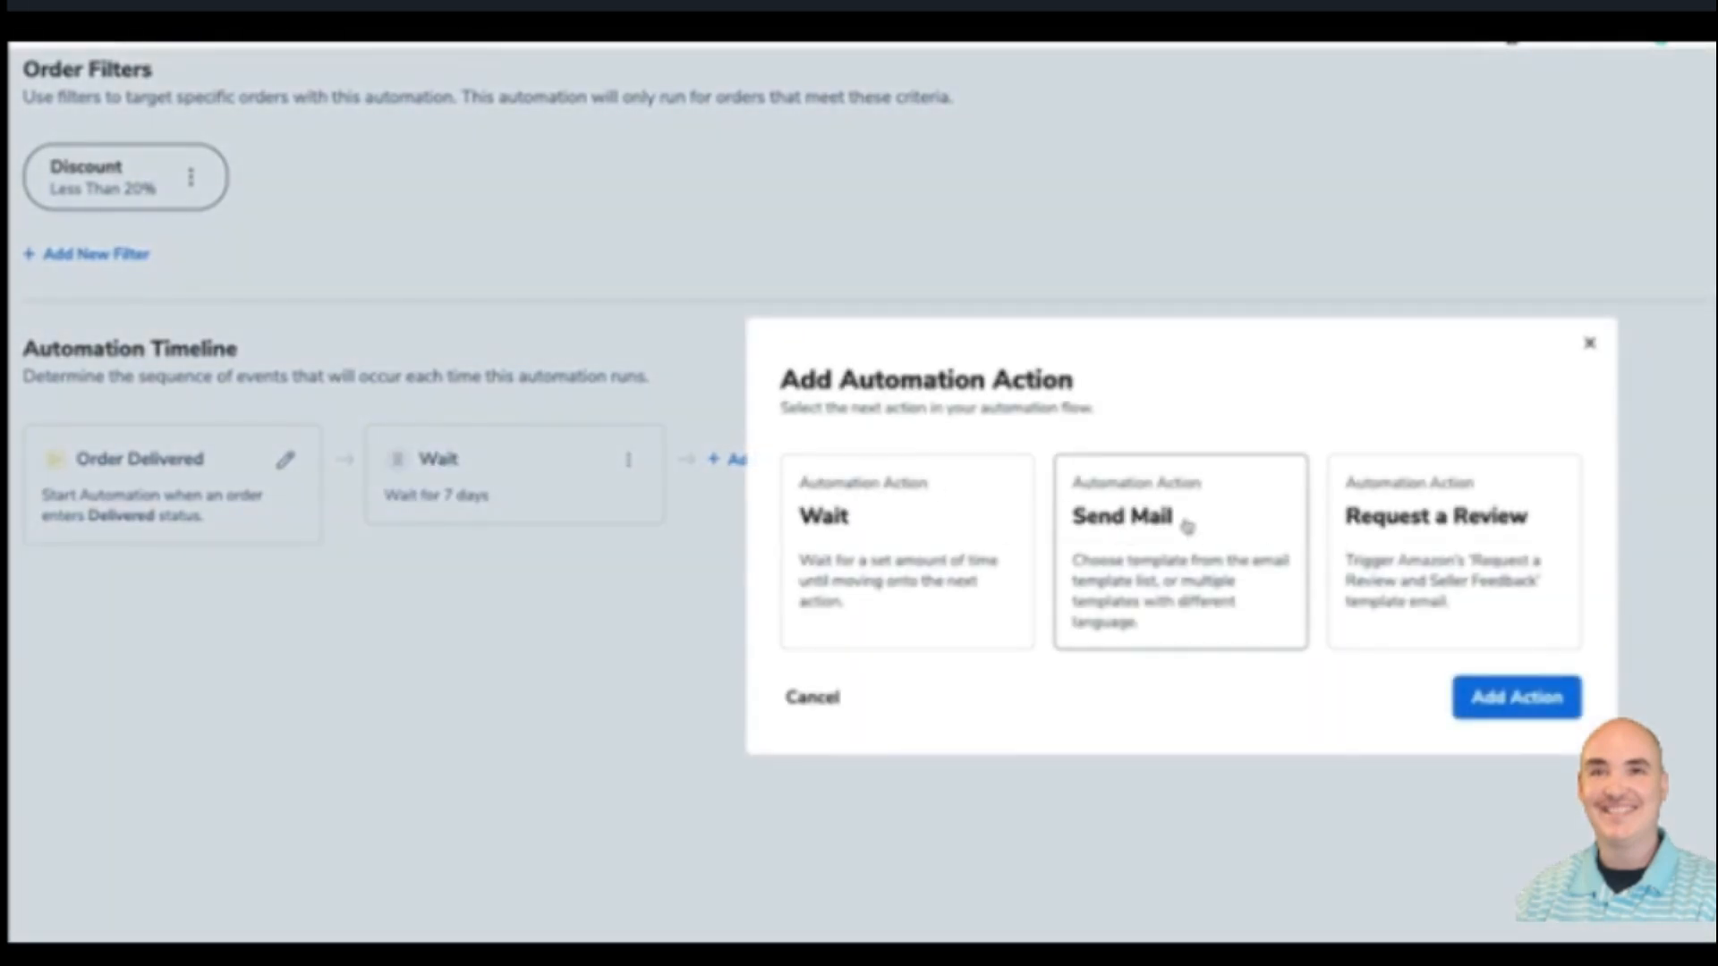
{"action": "left_click", "coordinate": [1180, 551]}
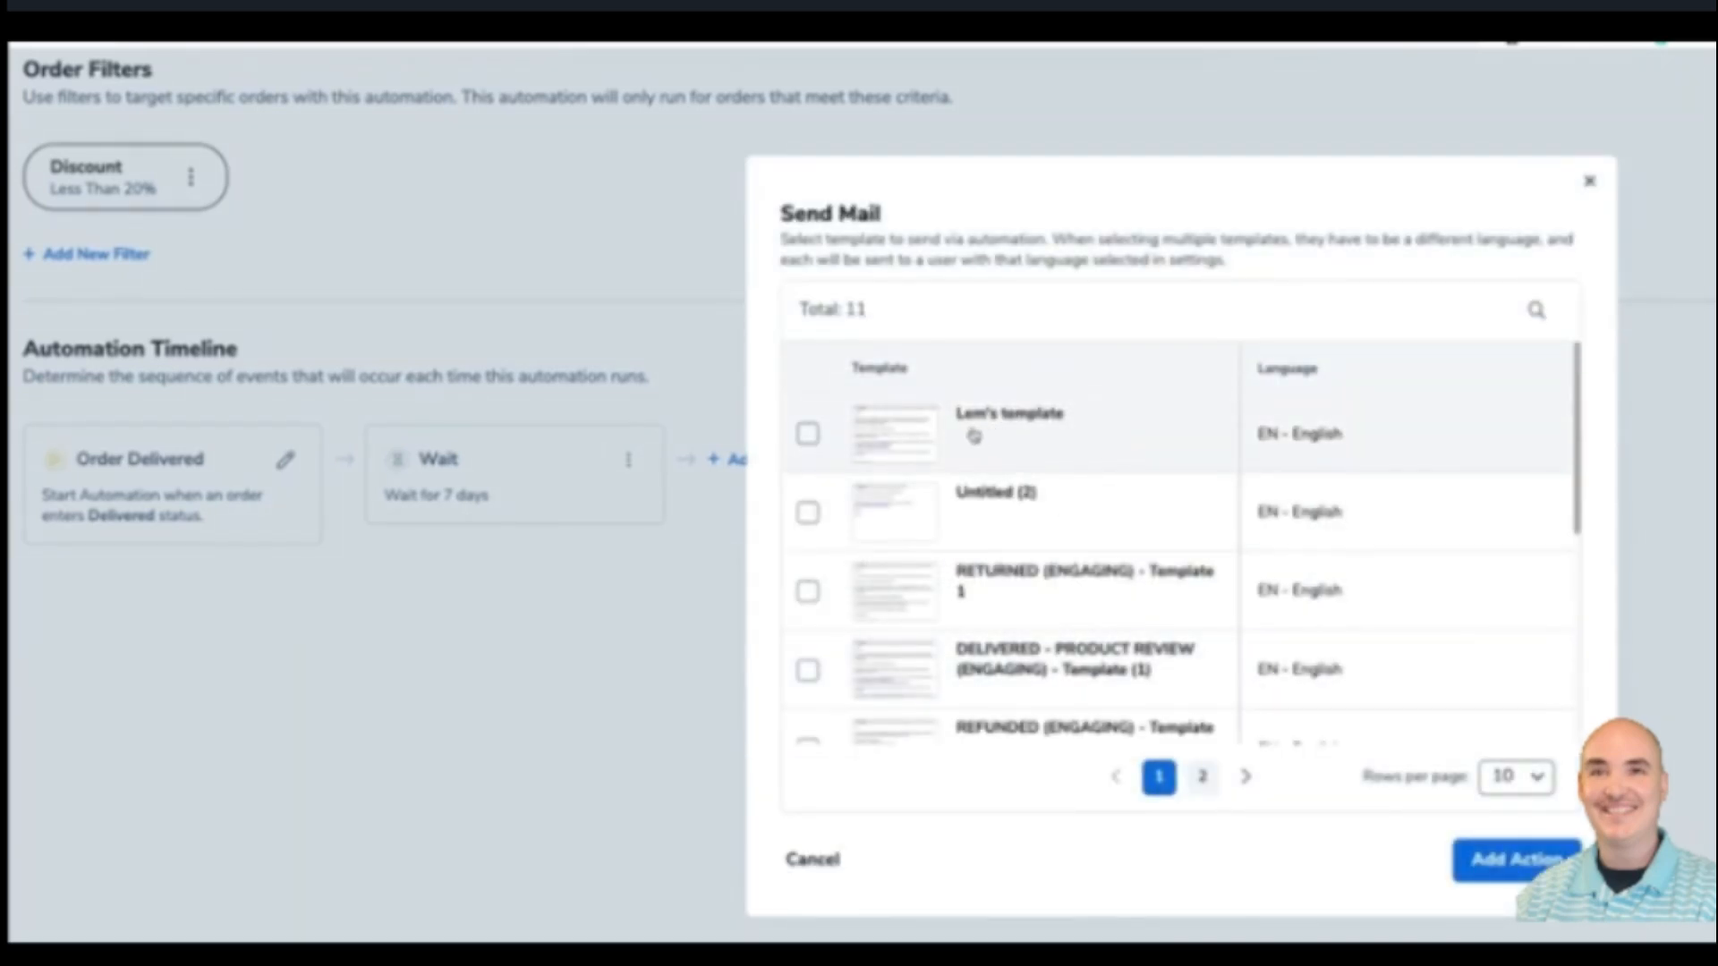
{"action": "left_click", "coordinate": [807, 434]}
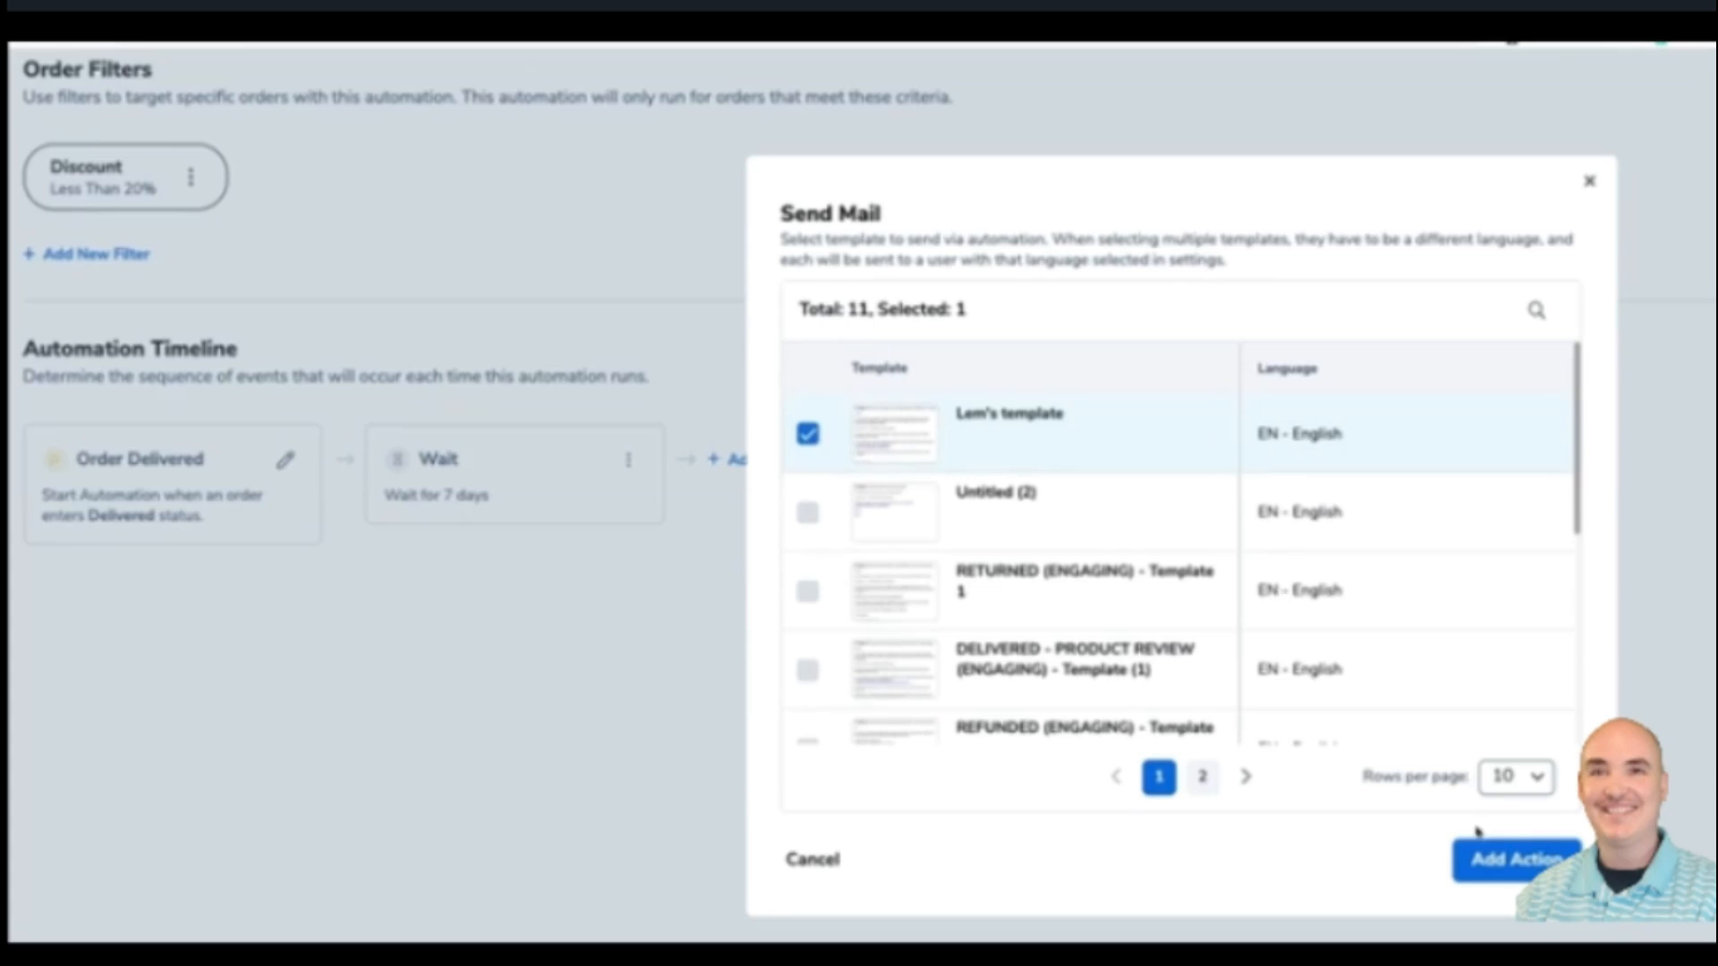
{"action": "left_click", "coordinate": [1515, 859]}
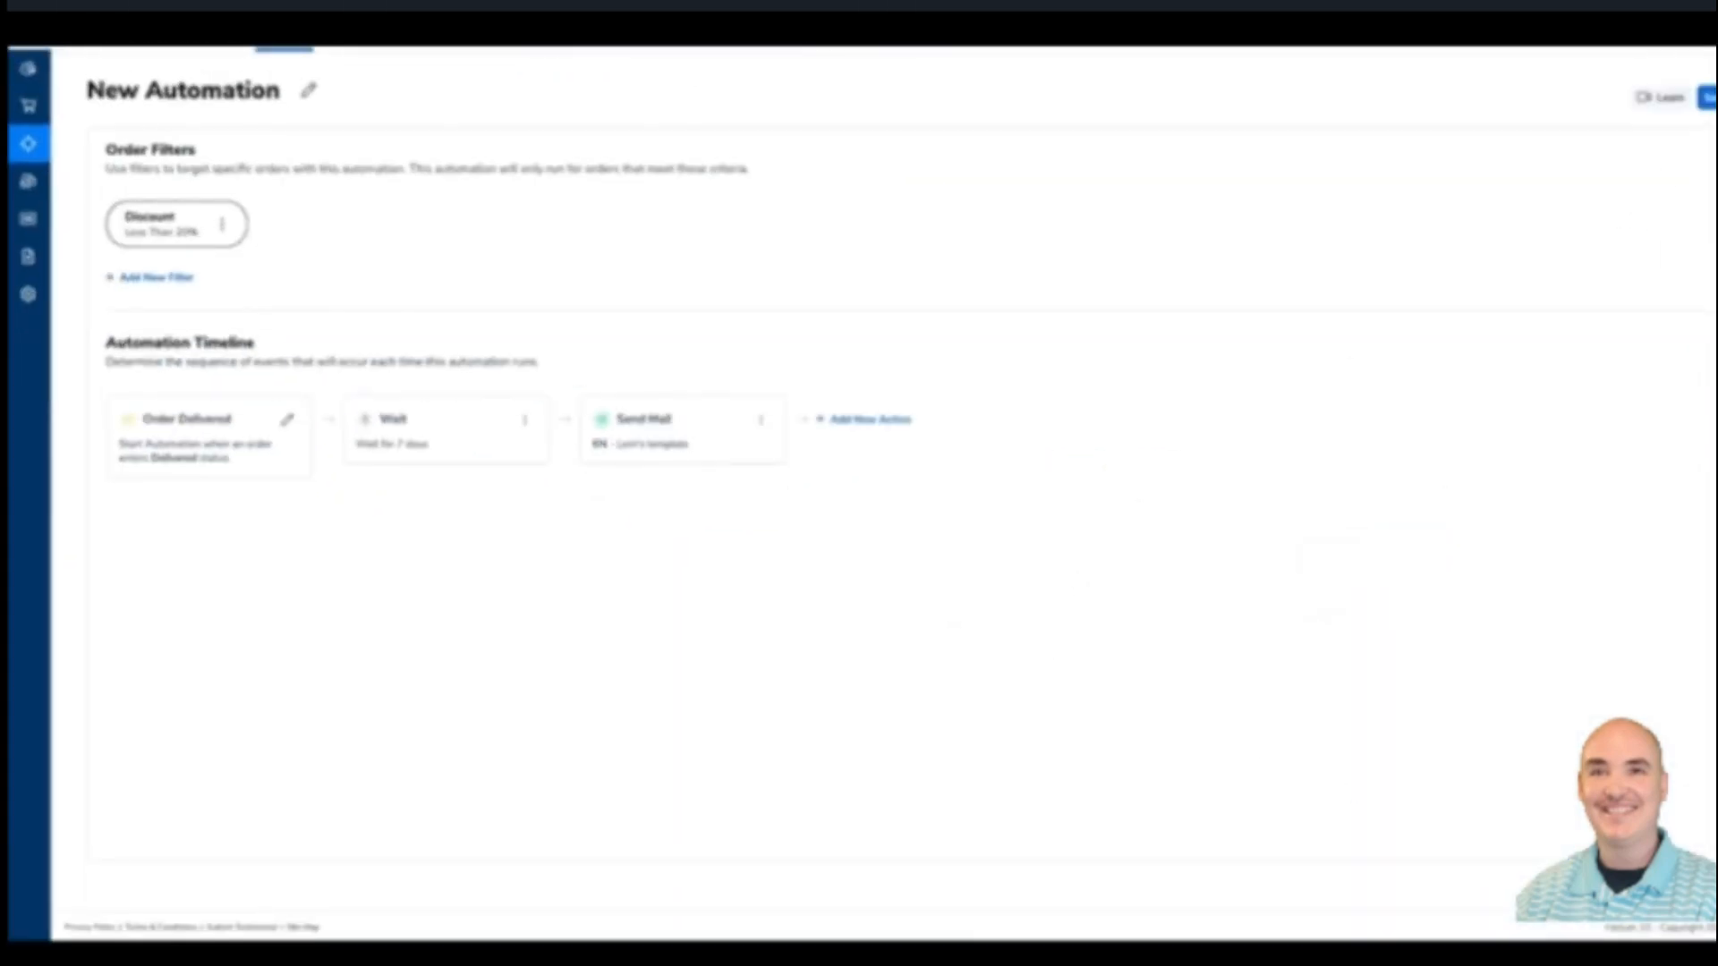
Open the action choices and preview Amazon's 'Request a Review and Seller Feedback' email.
{"action": "left_click", "coordinate": [1712, 97]}
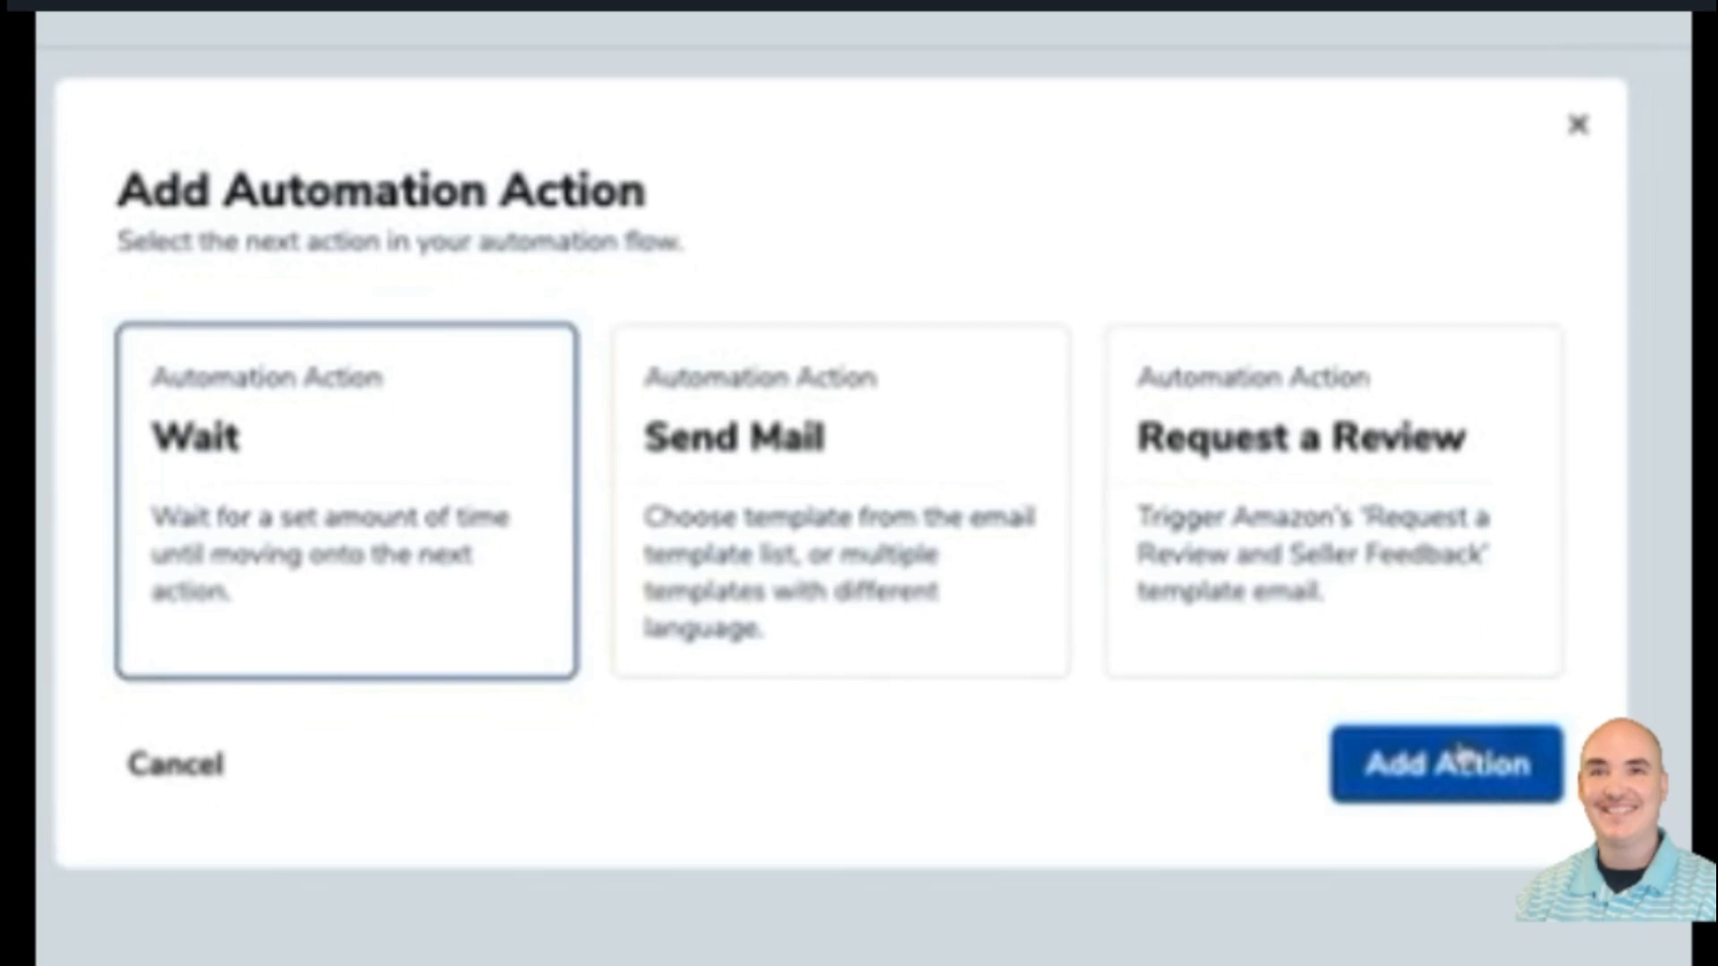
{"action": "left_click", "coordinate": [1445, 763]}
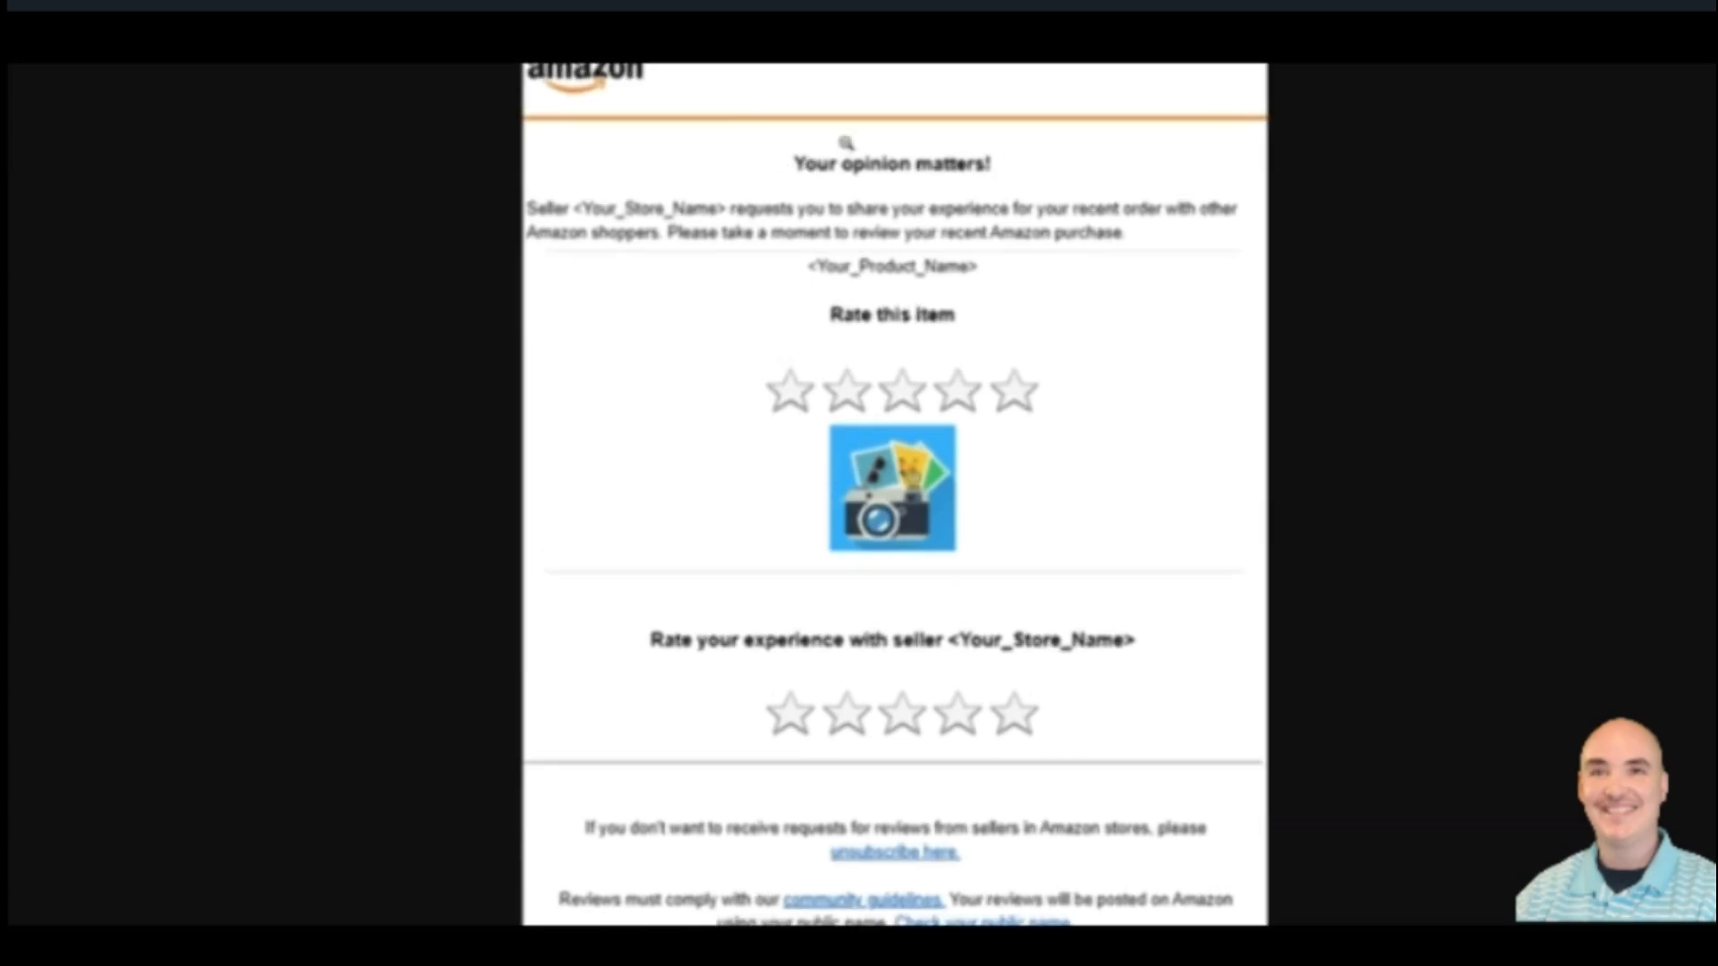
{"action": "mouse_move", "coordinate": [882, 553]}
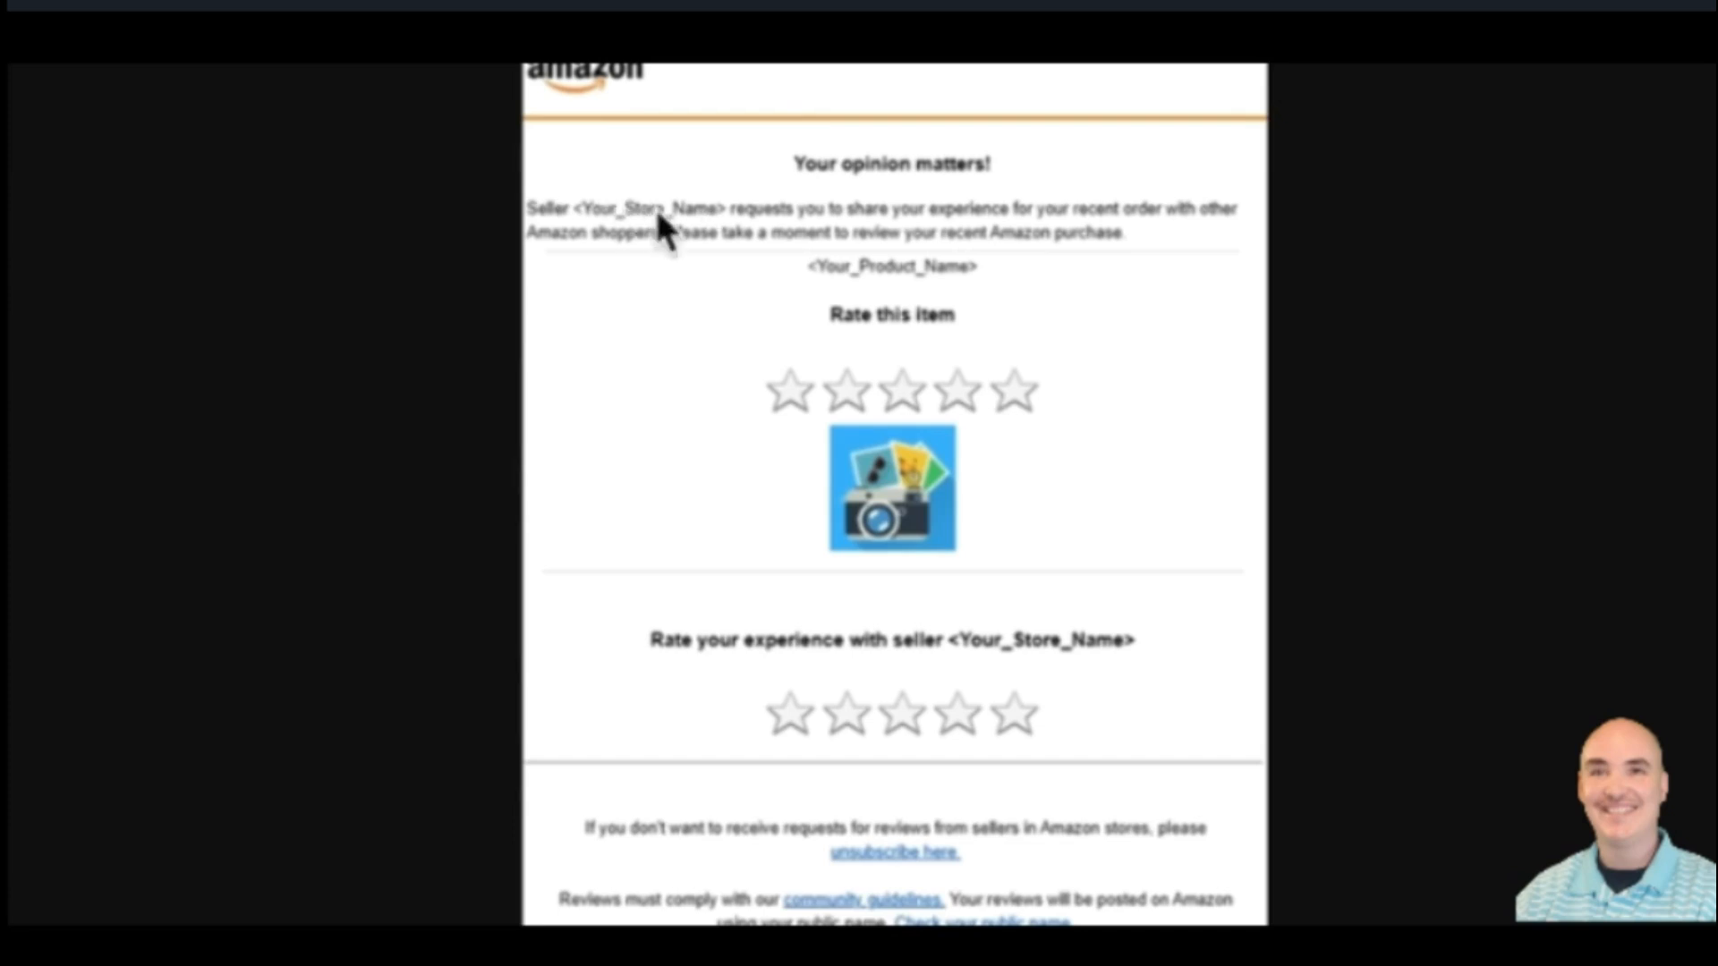
{"action": "mouse_move", "coordinate": [898, 225]}
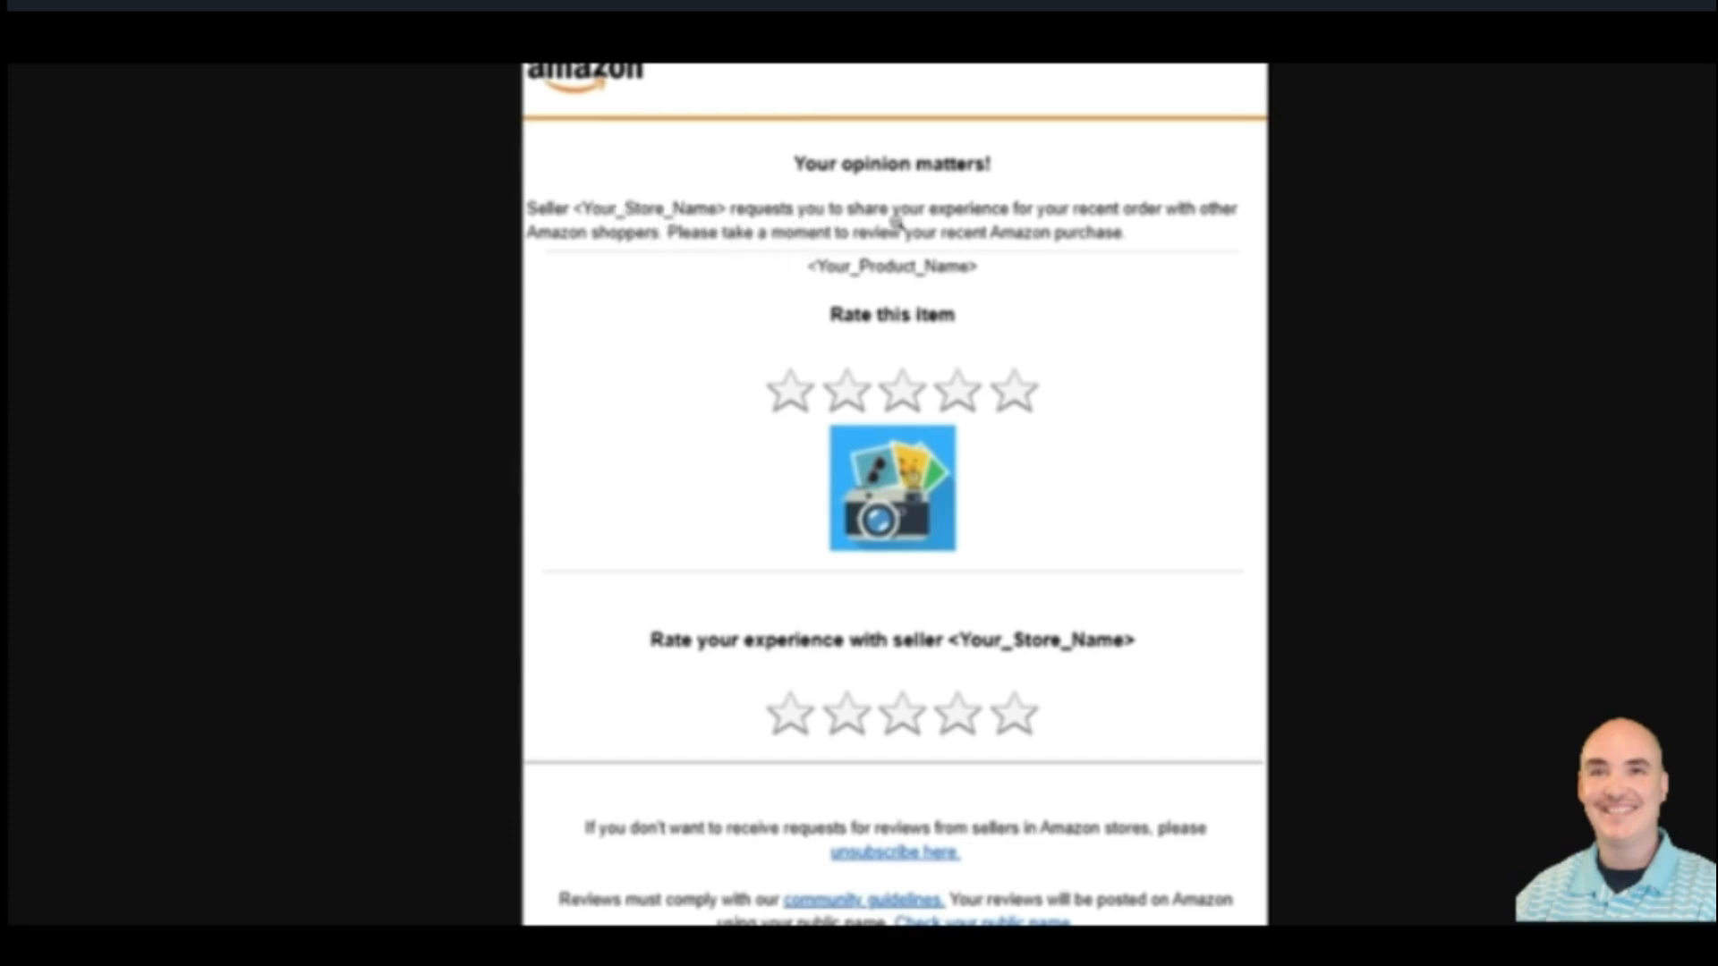
{"action": "mouse_move", "coordinate": [1205, 211]}
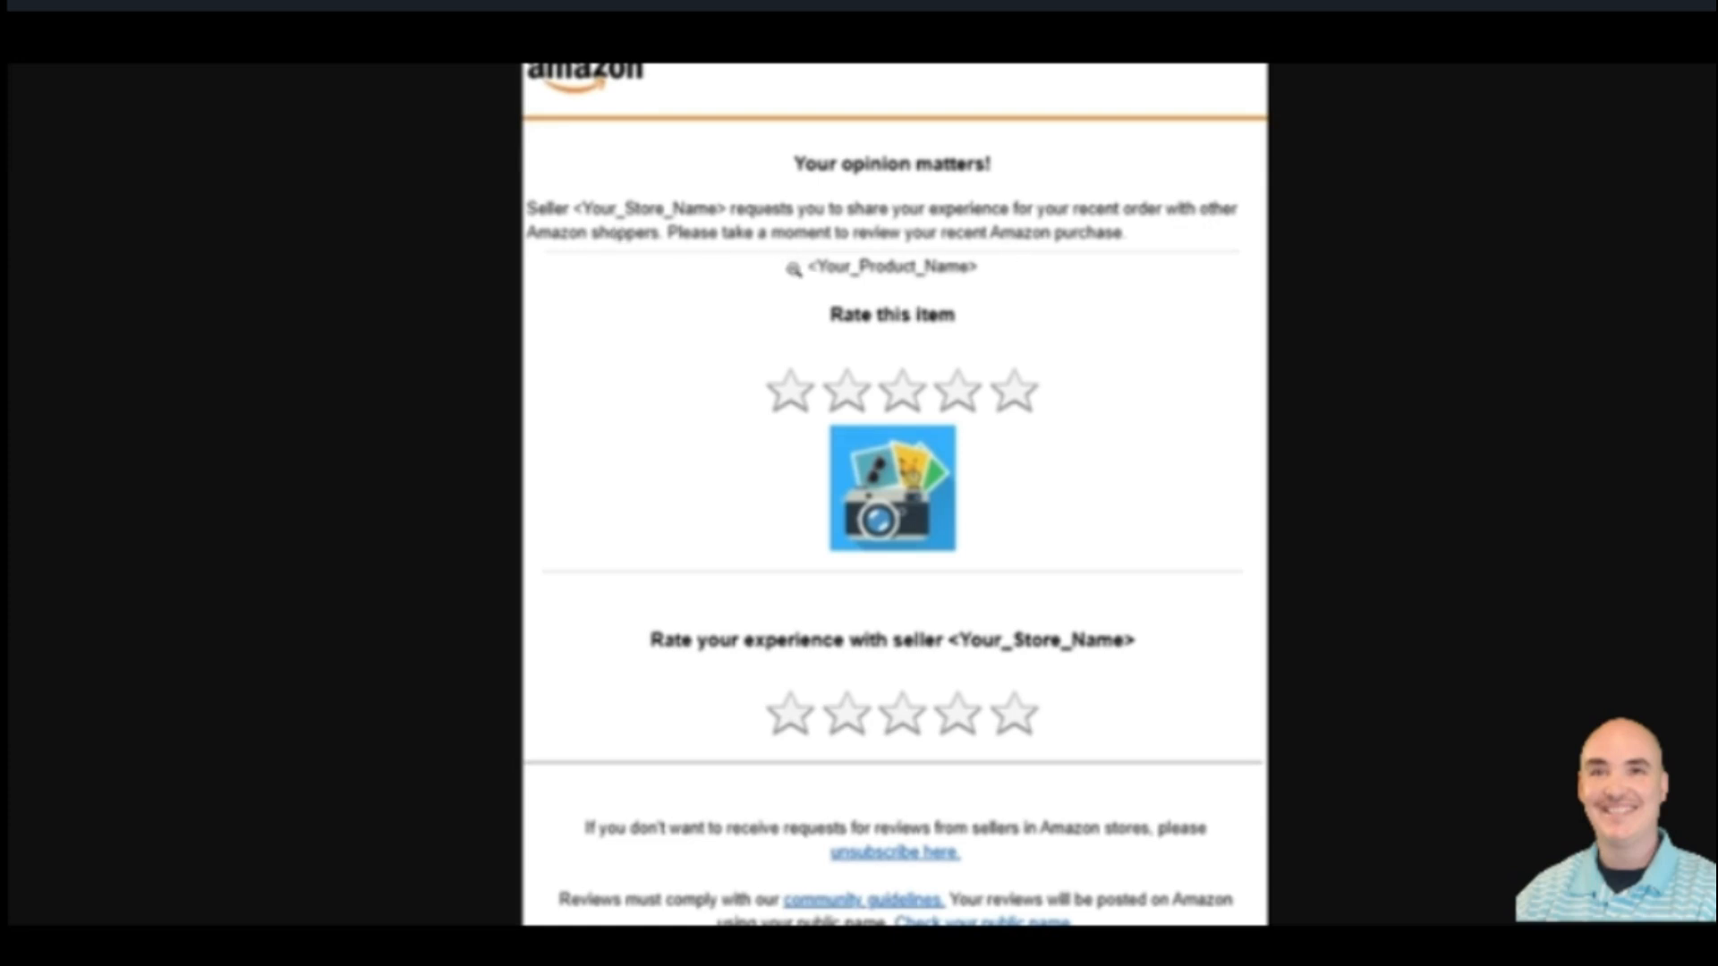
{"action": "mouse_move", "coordinate": [807, 346]}
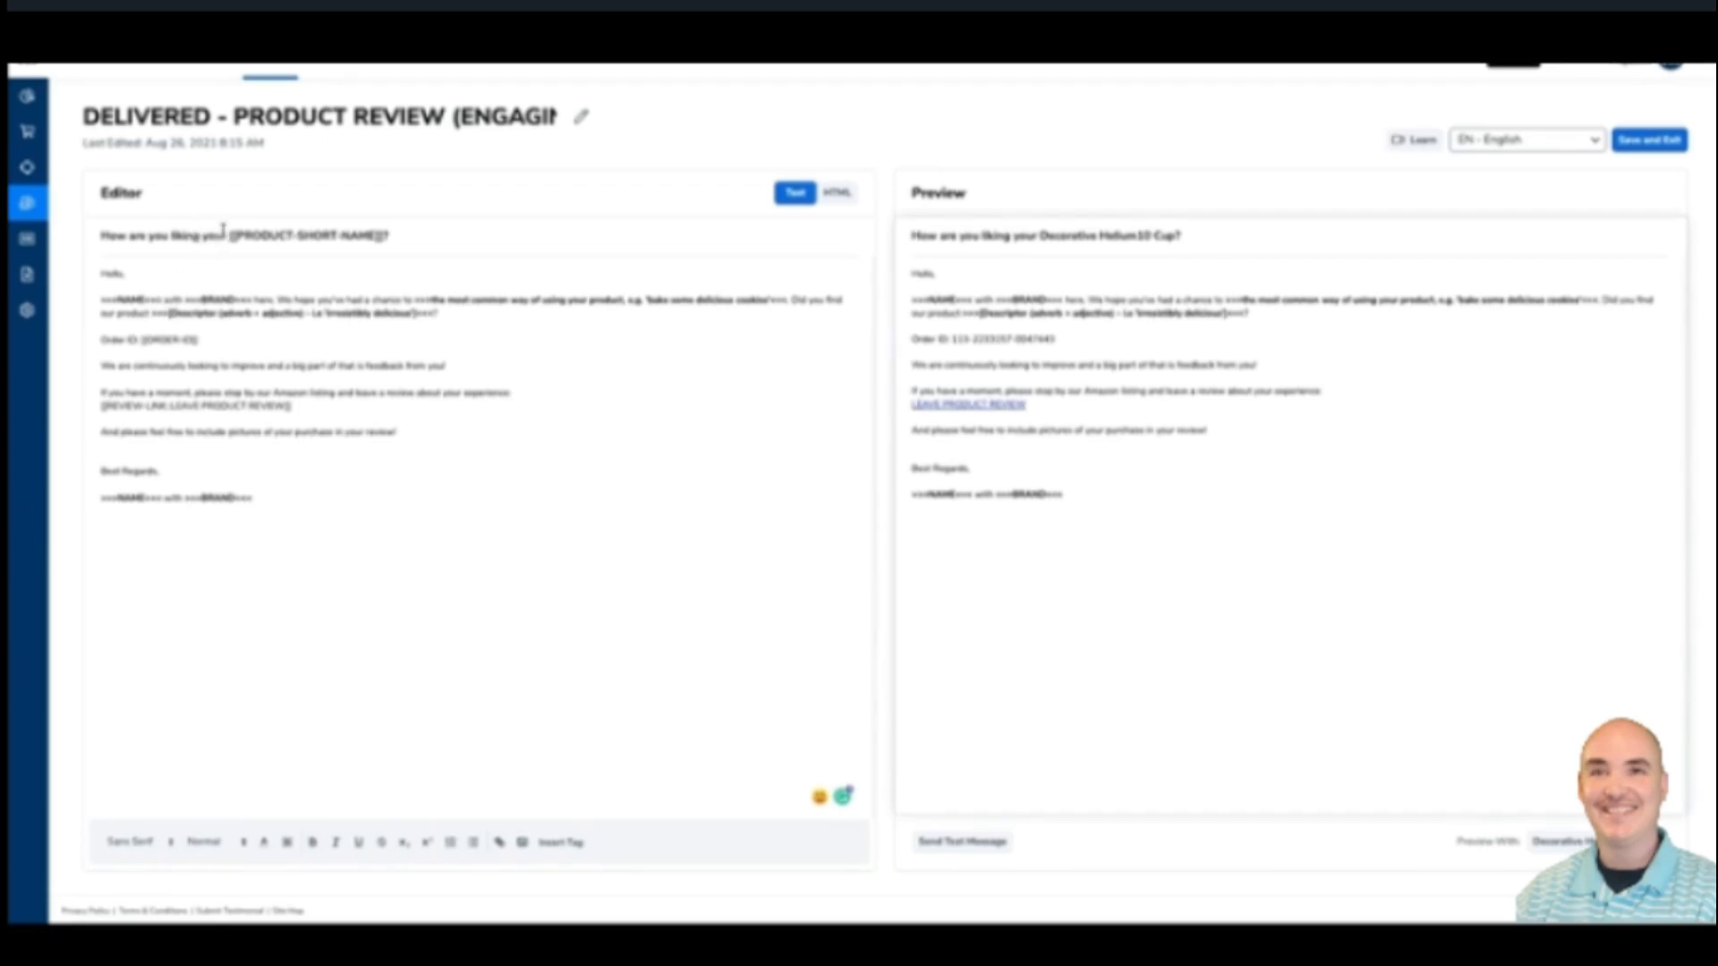
Replace the subject's opening words 'How are you liking your' with 'Do you enjoy your'.
{"action": "double_click", "coordinate": [160, 234]}
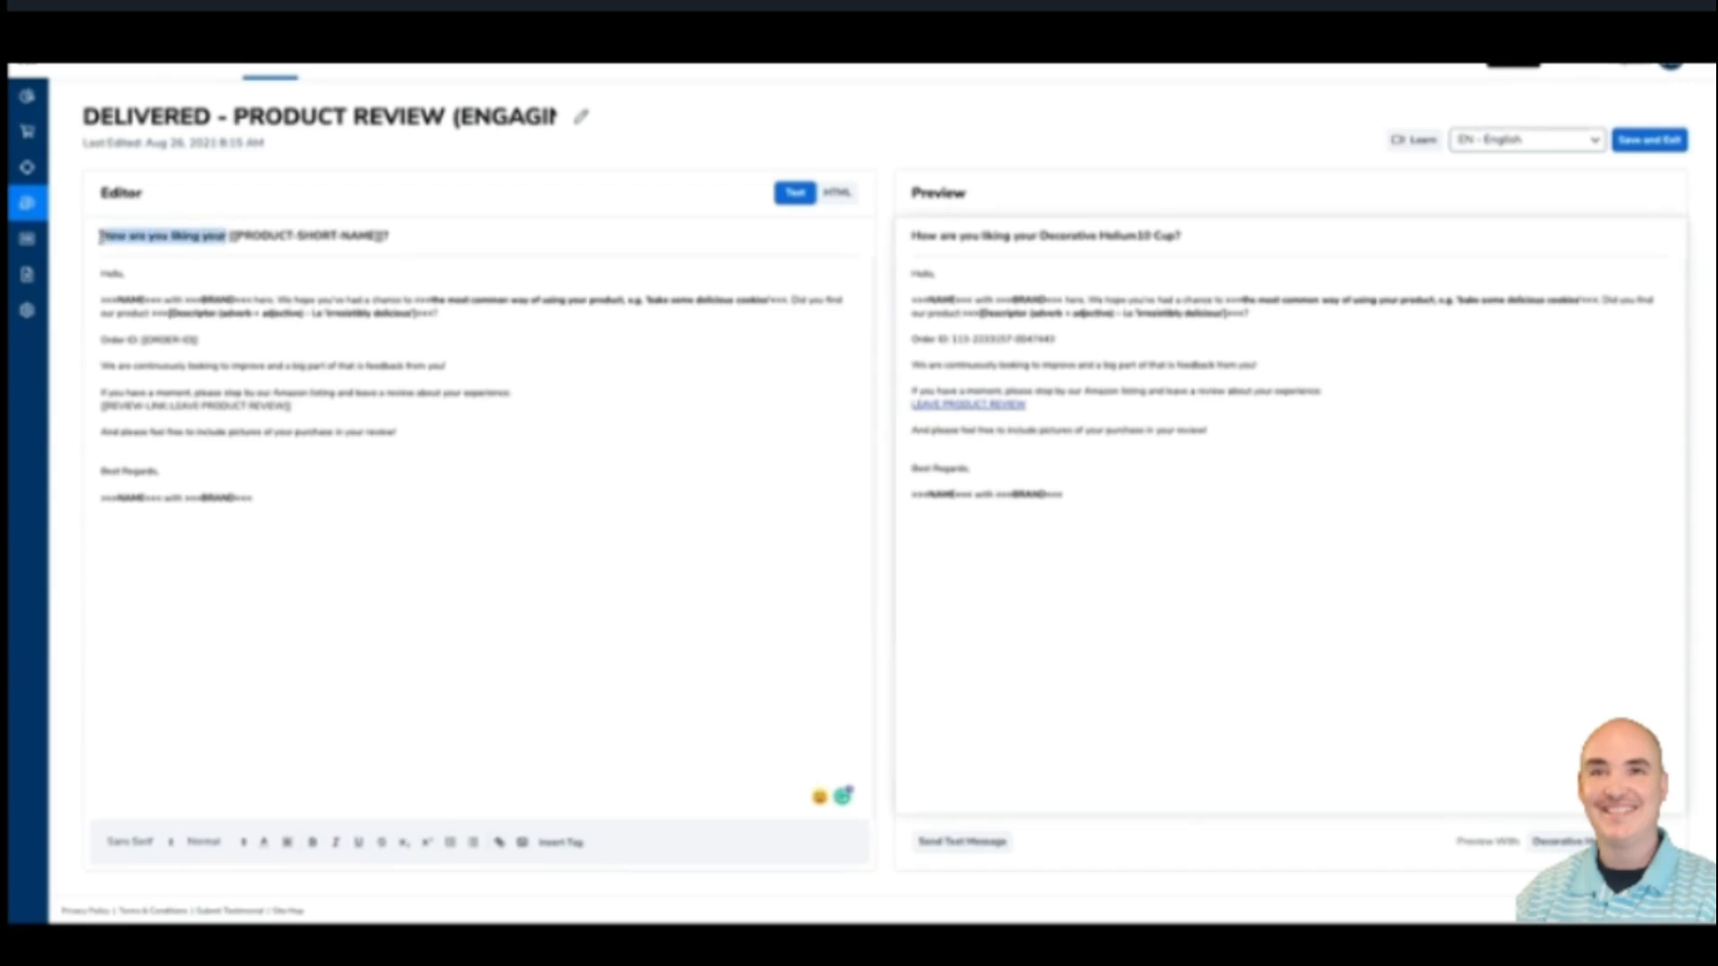
{"action": "type", "text": "Do you enjoy"}
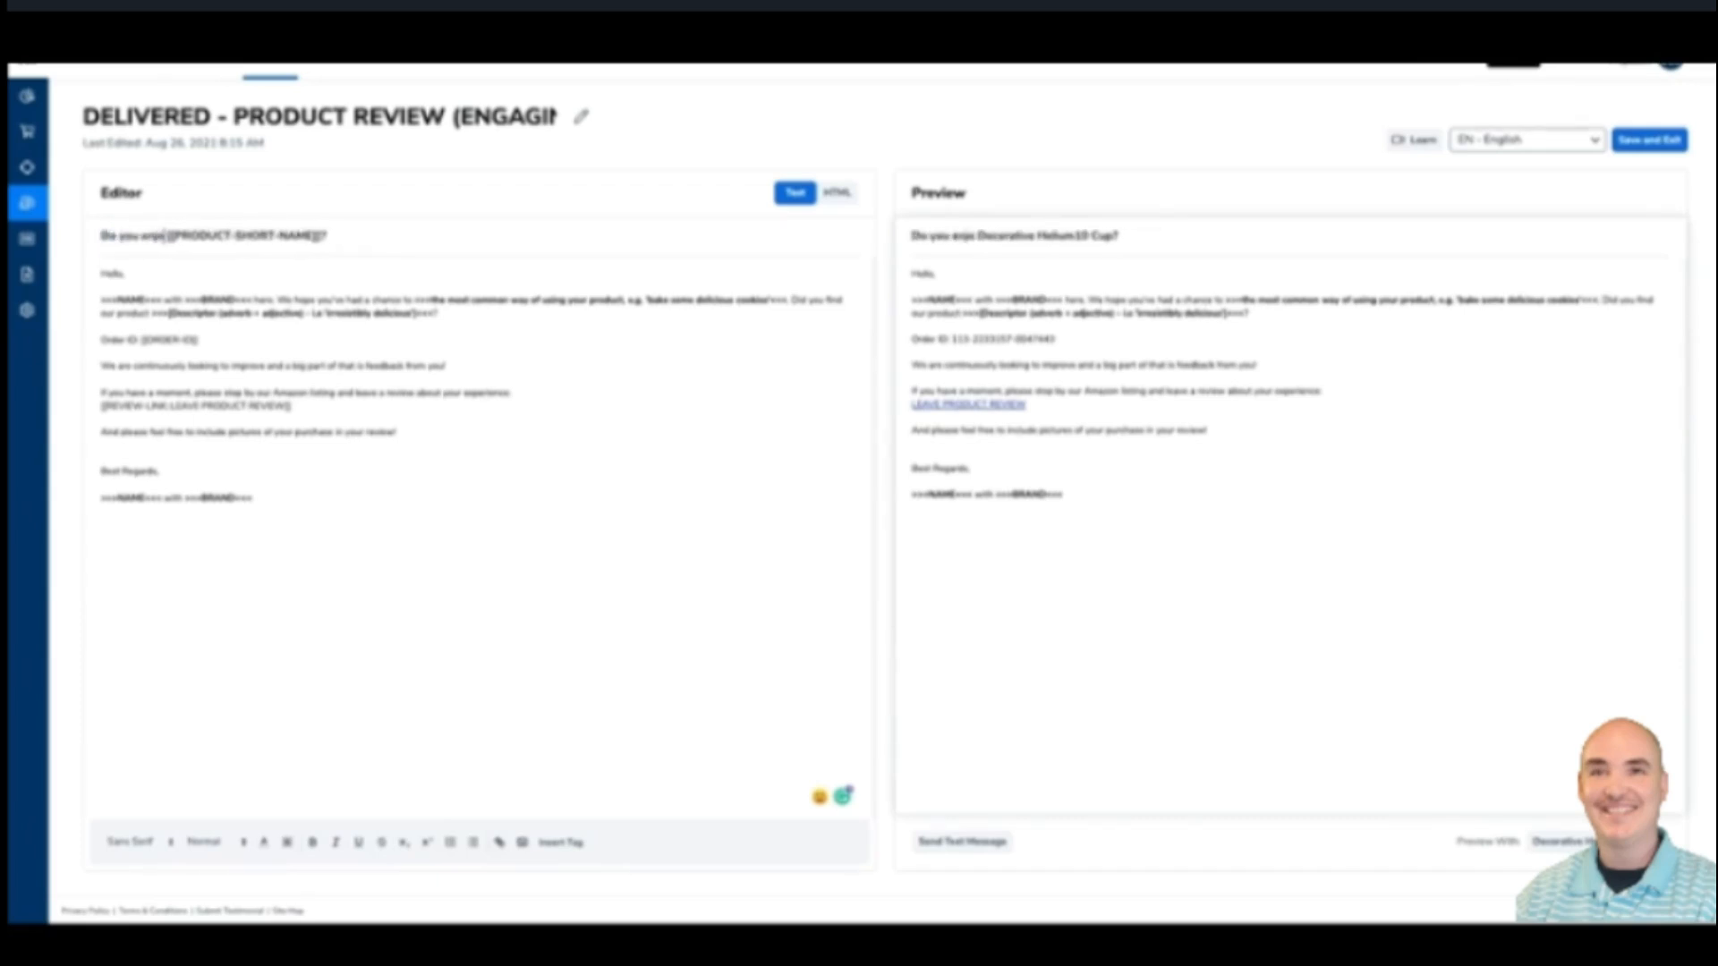
{"action": "type", "text": "your"}
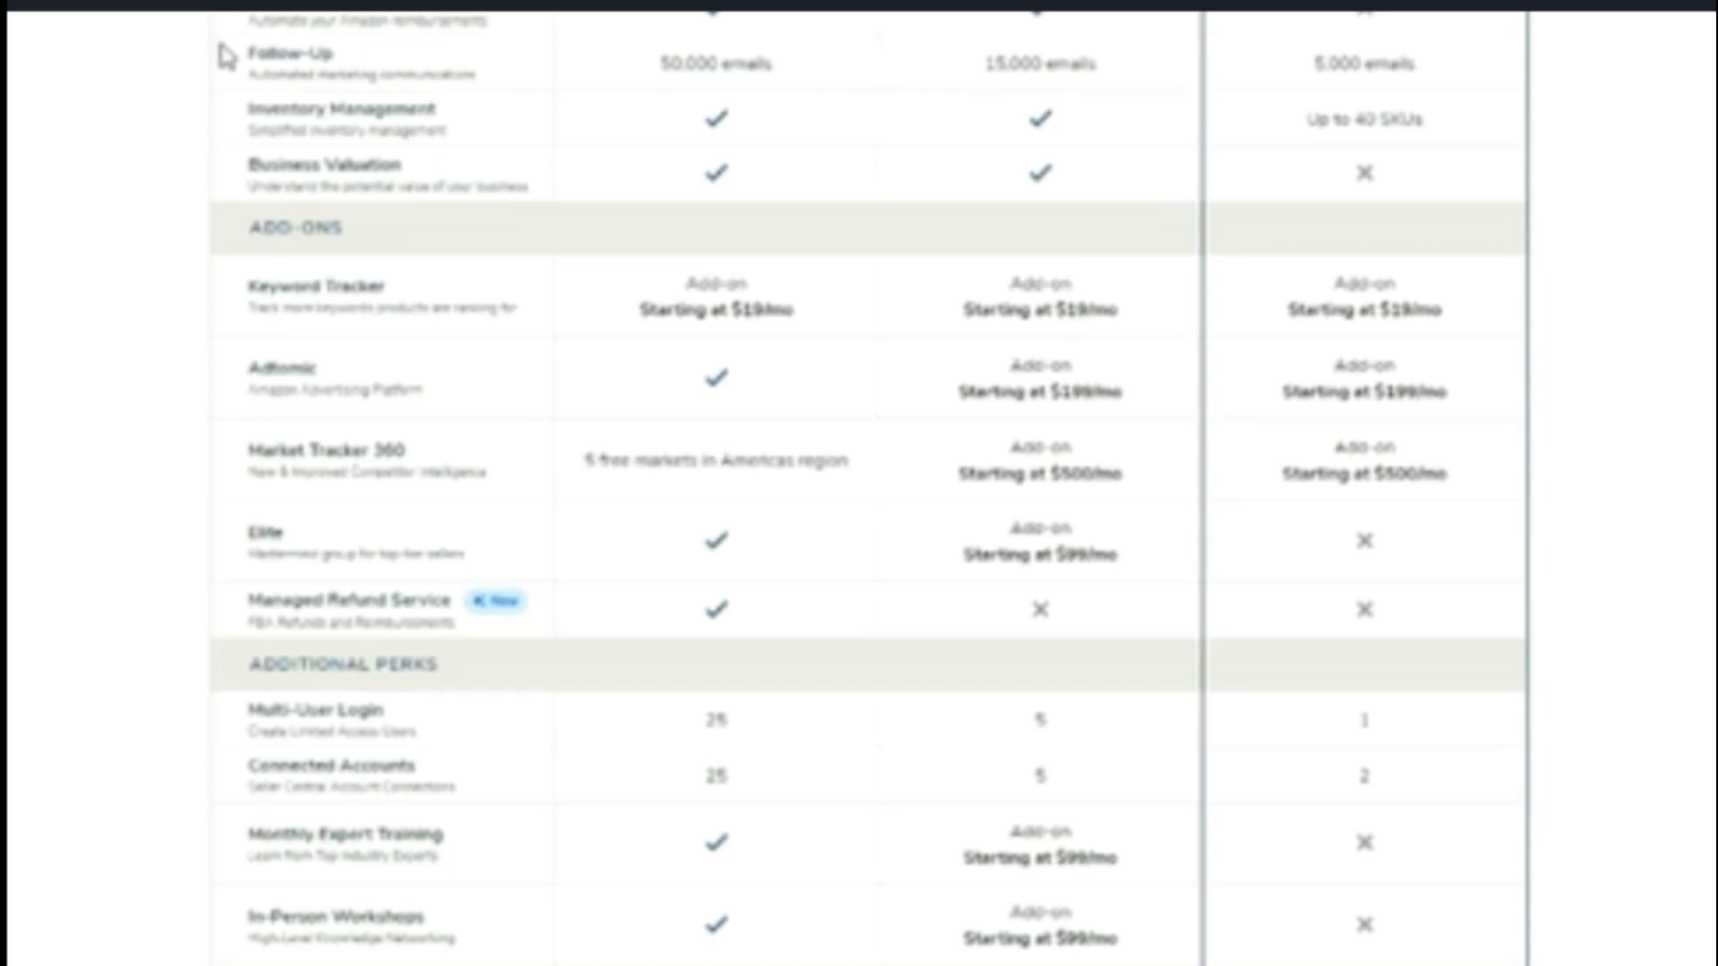
{"action": "mouse_move", "coordinate": [1378, 60]}
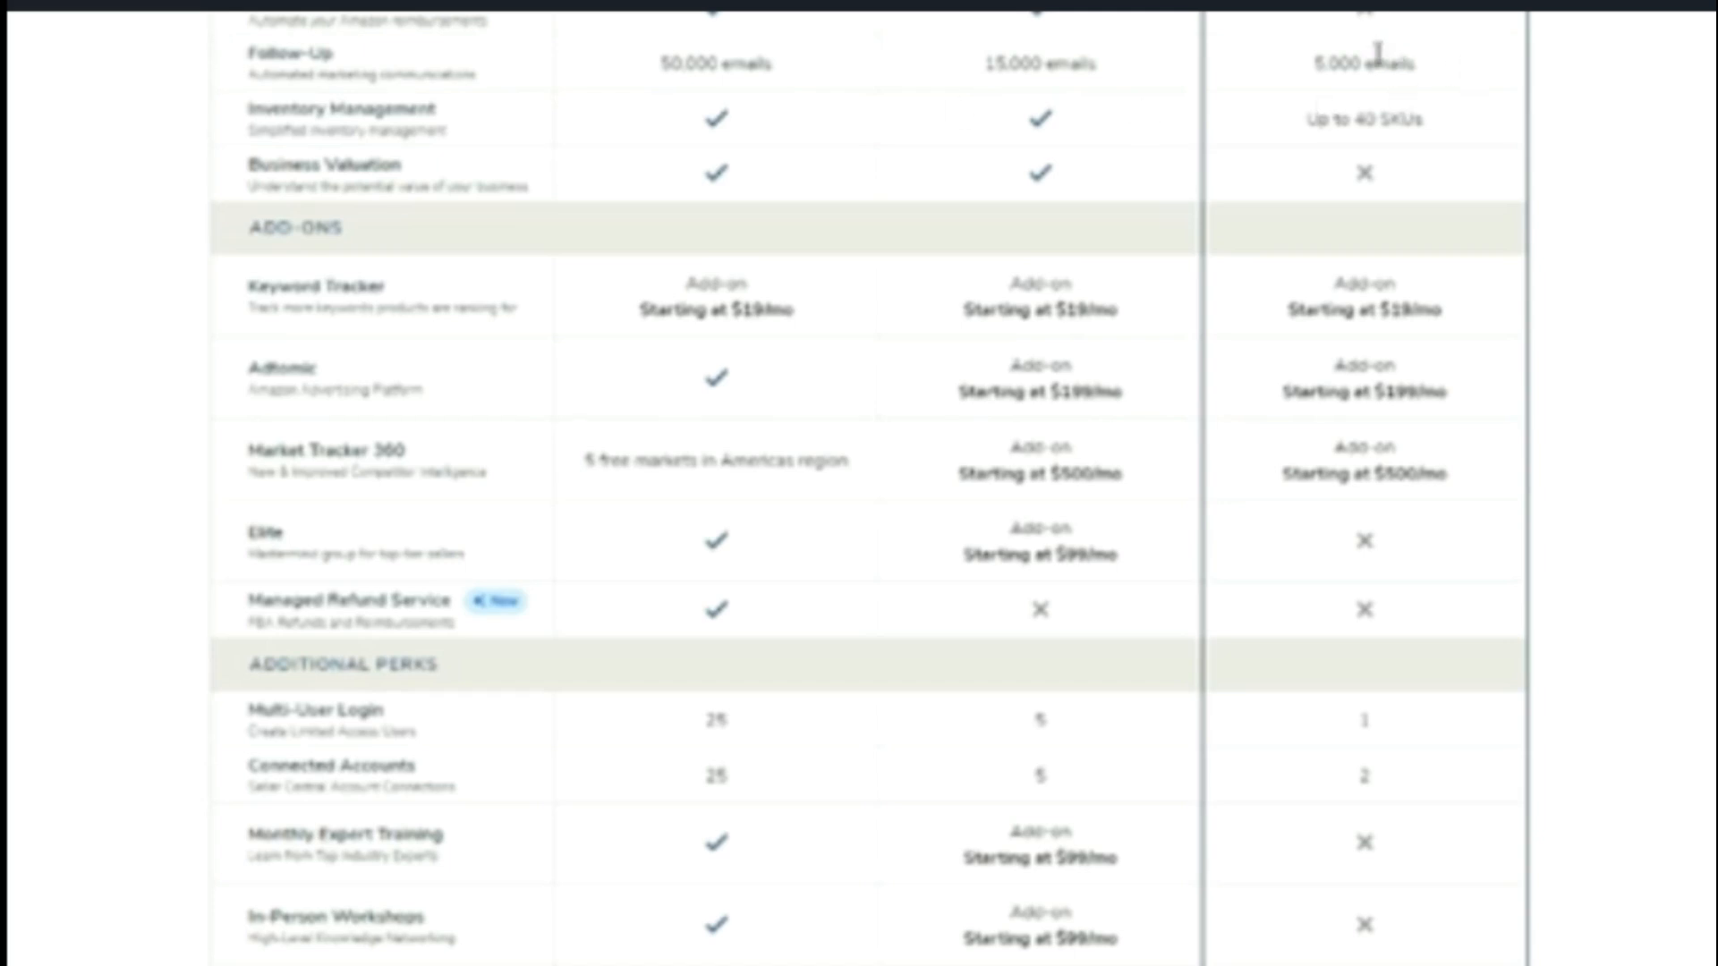
Open the Helium 10 pricing page comparing the Diamond and Platinum plans.
{"action": "double_click", "coordinate": [1362, 63]}
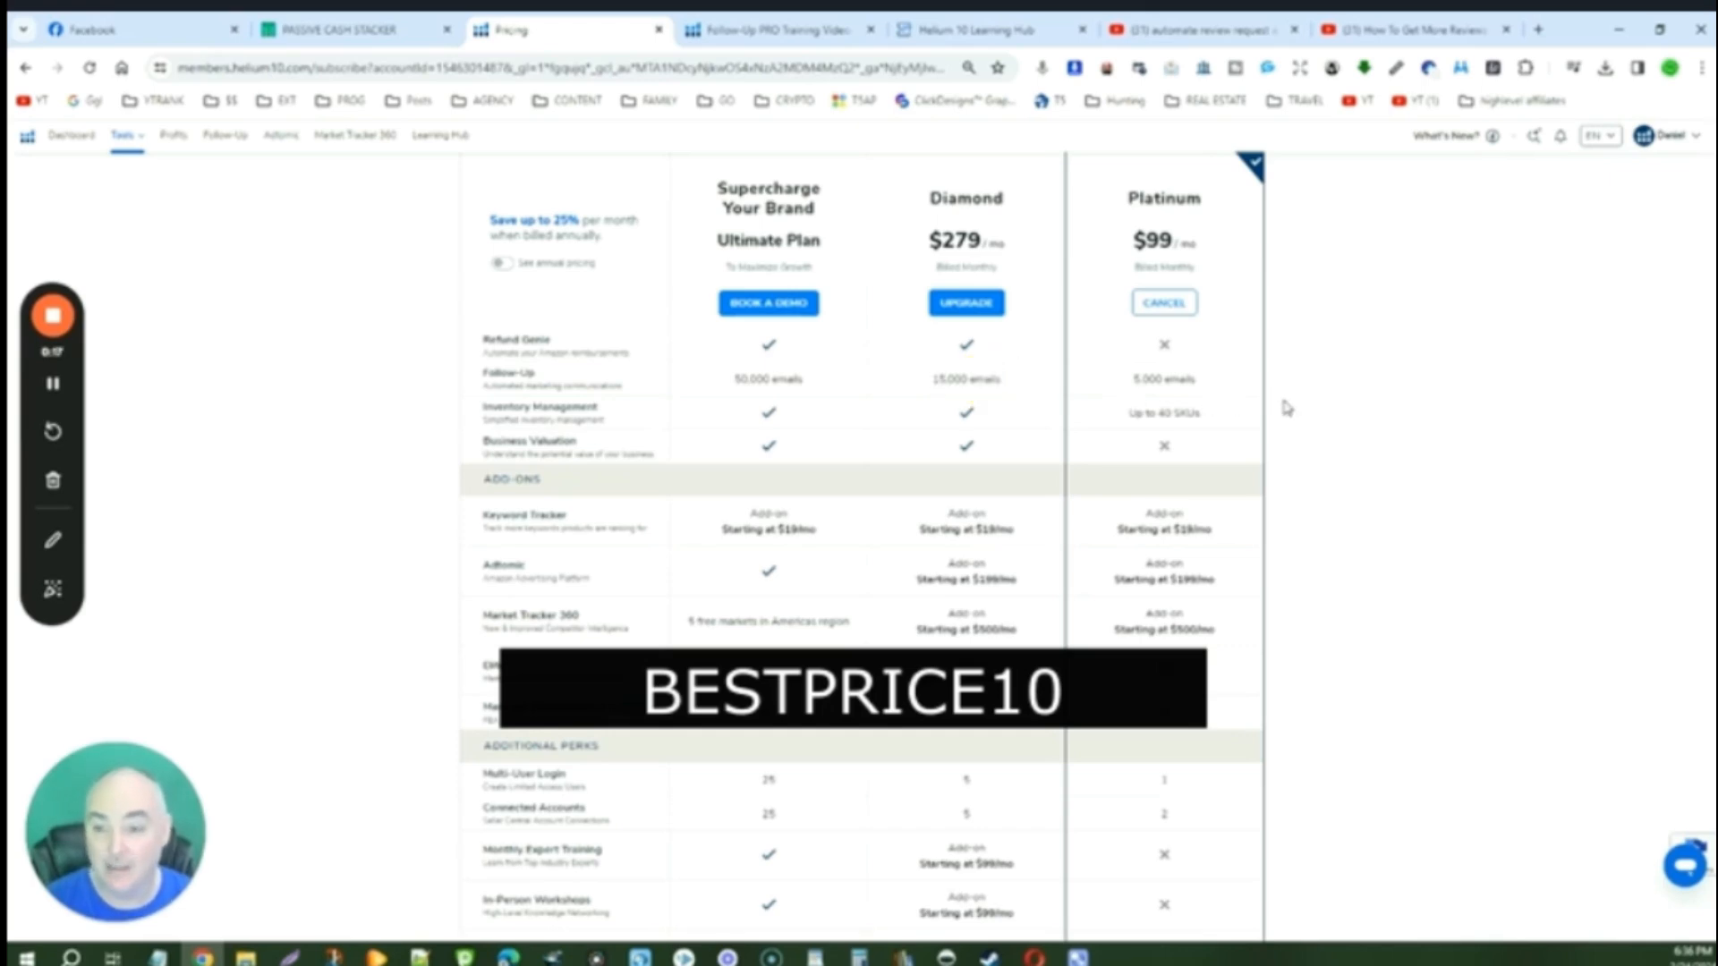
{"action": "mouse_move", "coordinate": [1214, 386]}
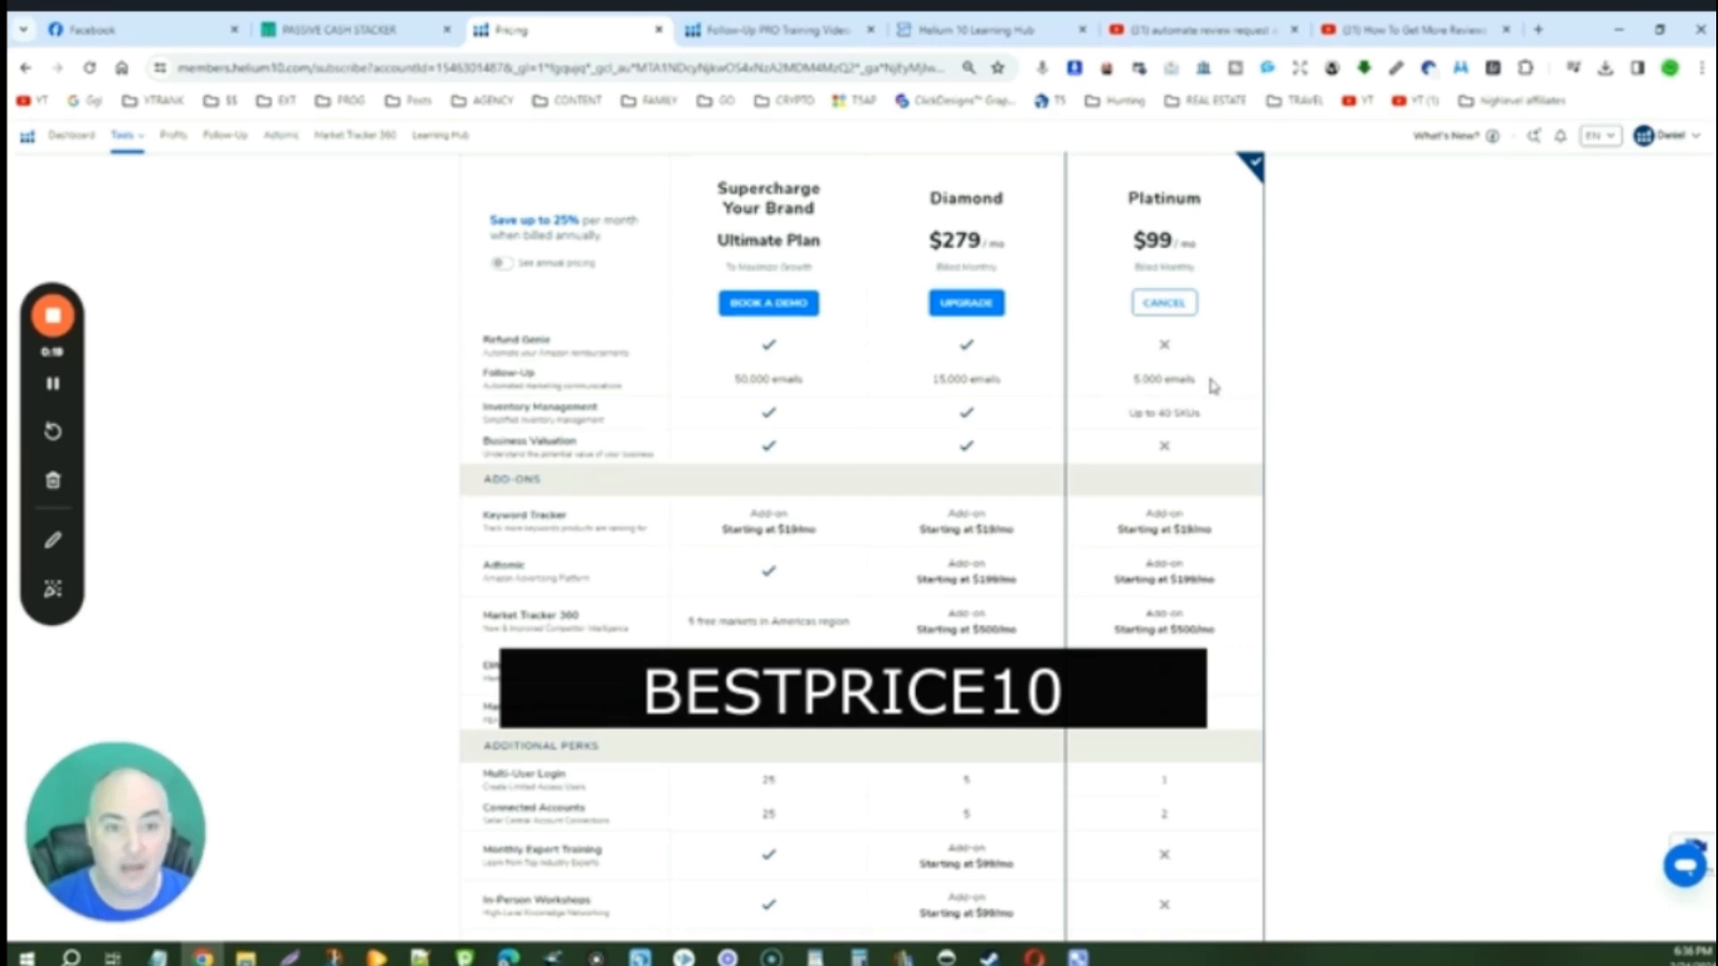